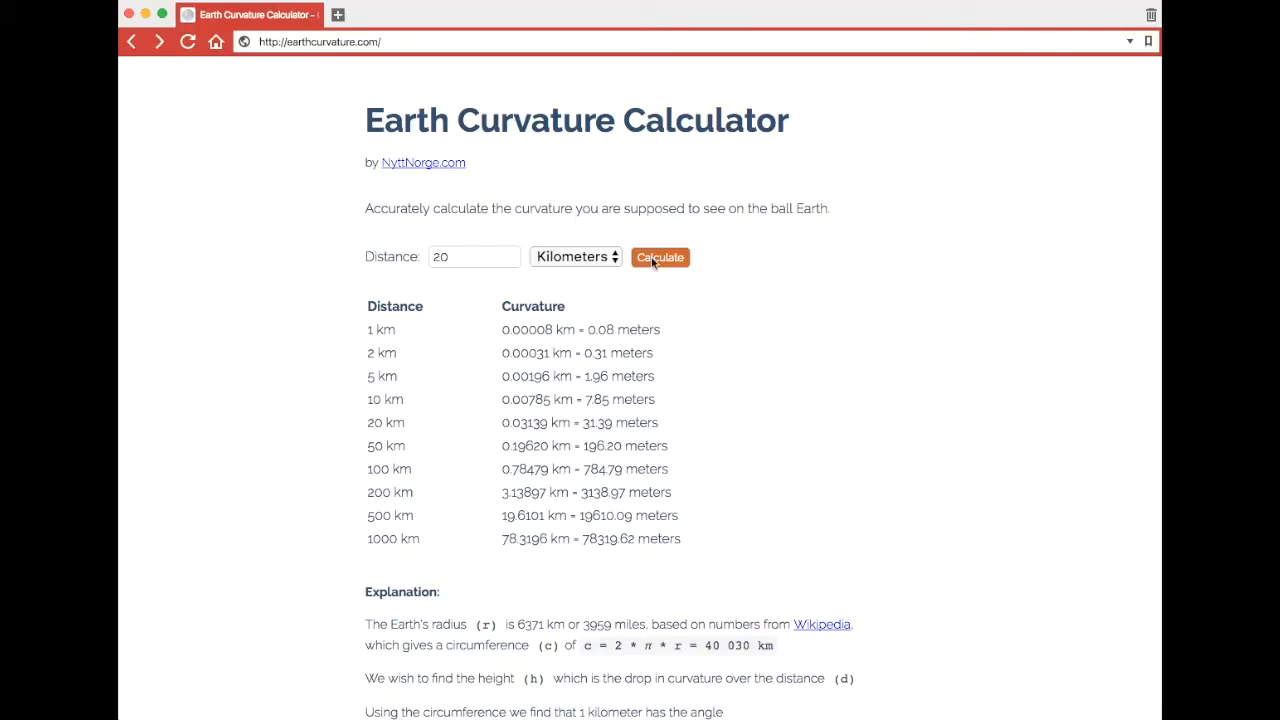
# Compute the drop for 20 km (31.39 m) and for 100 km (784.79 m)
pyautogui.click(660, 256)
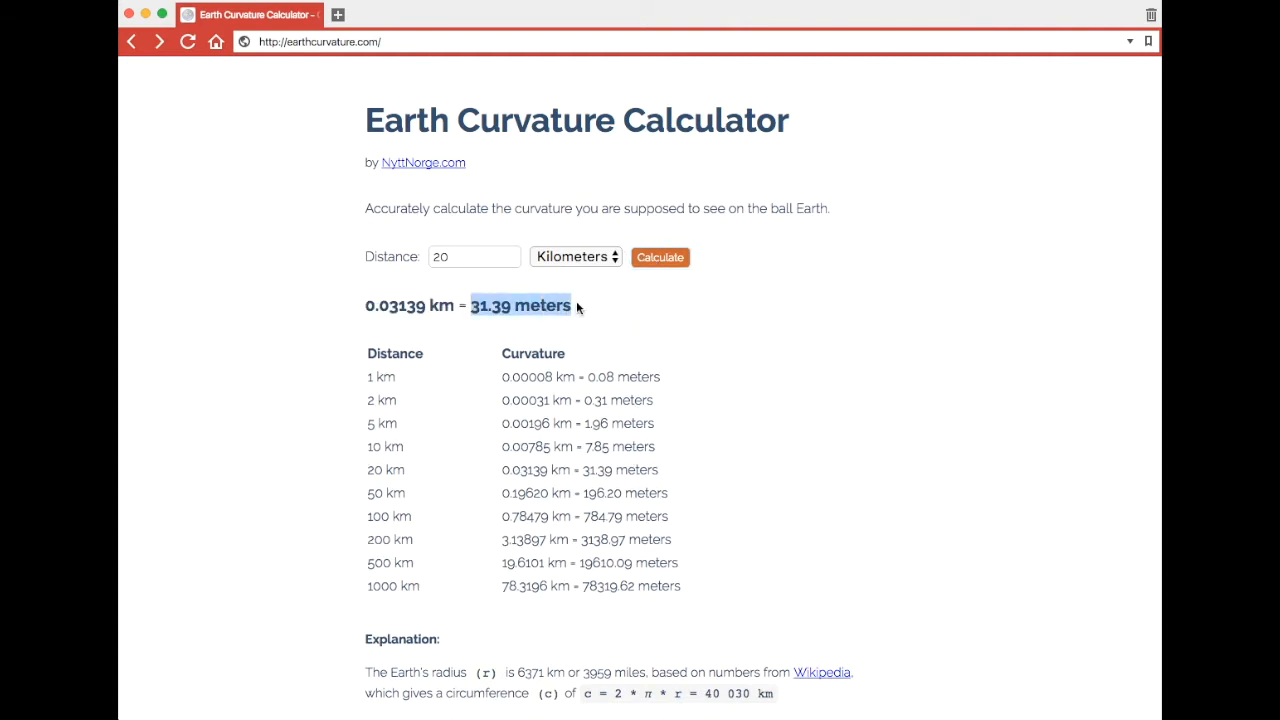
pyautogui.click(472, 256)
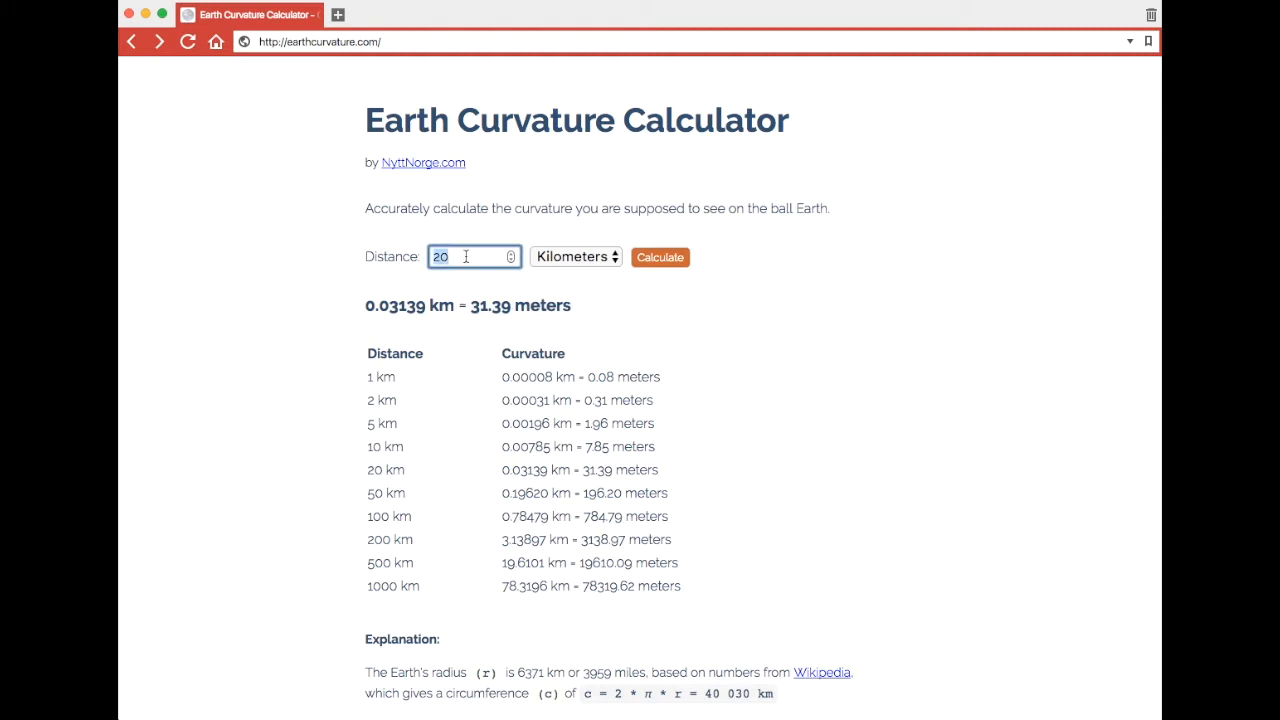
pyautogui.write('100')
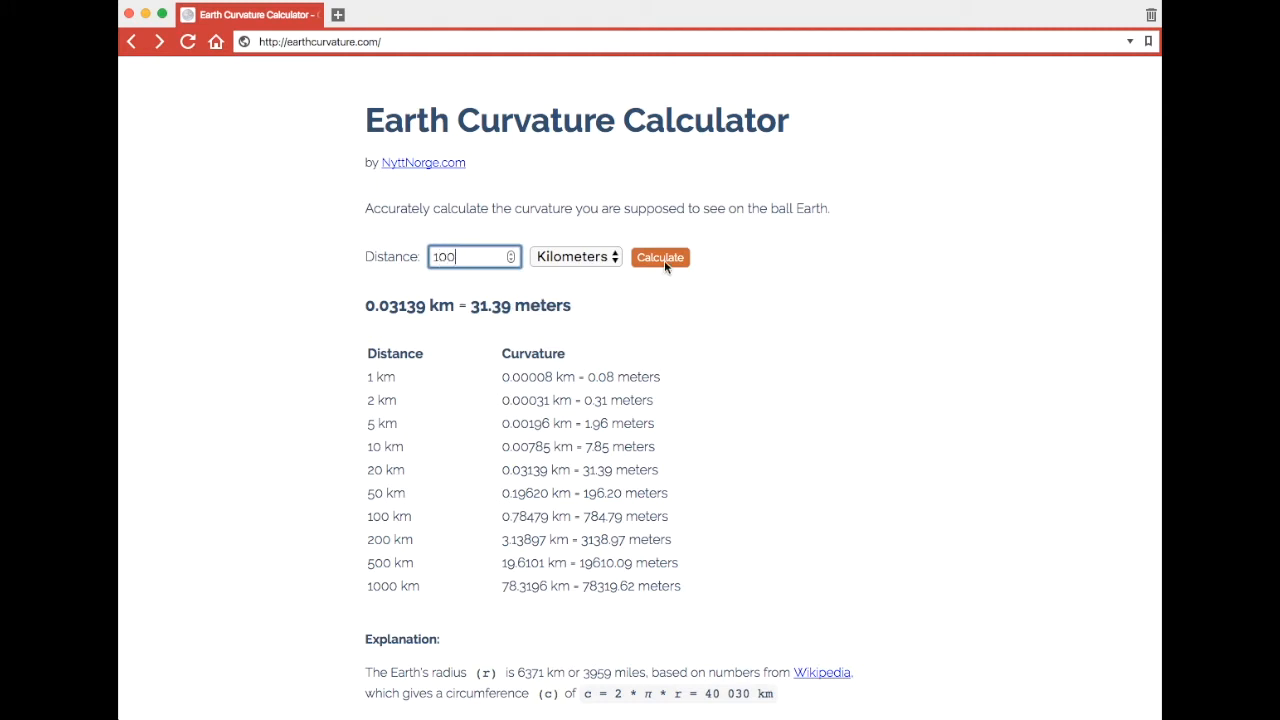
pyautogui.click(660, 256)
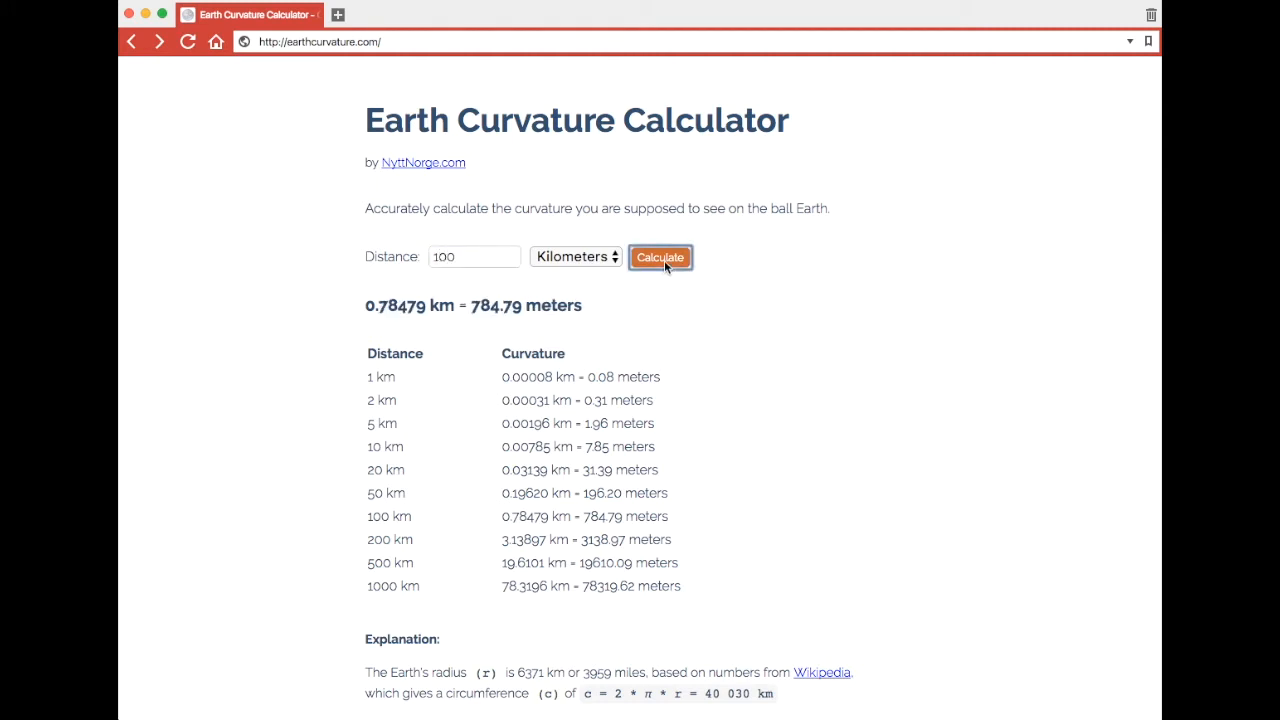
pyautogui.click(470, 256)
pyautogui.write('07')
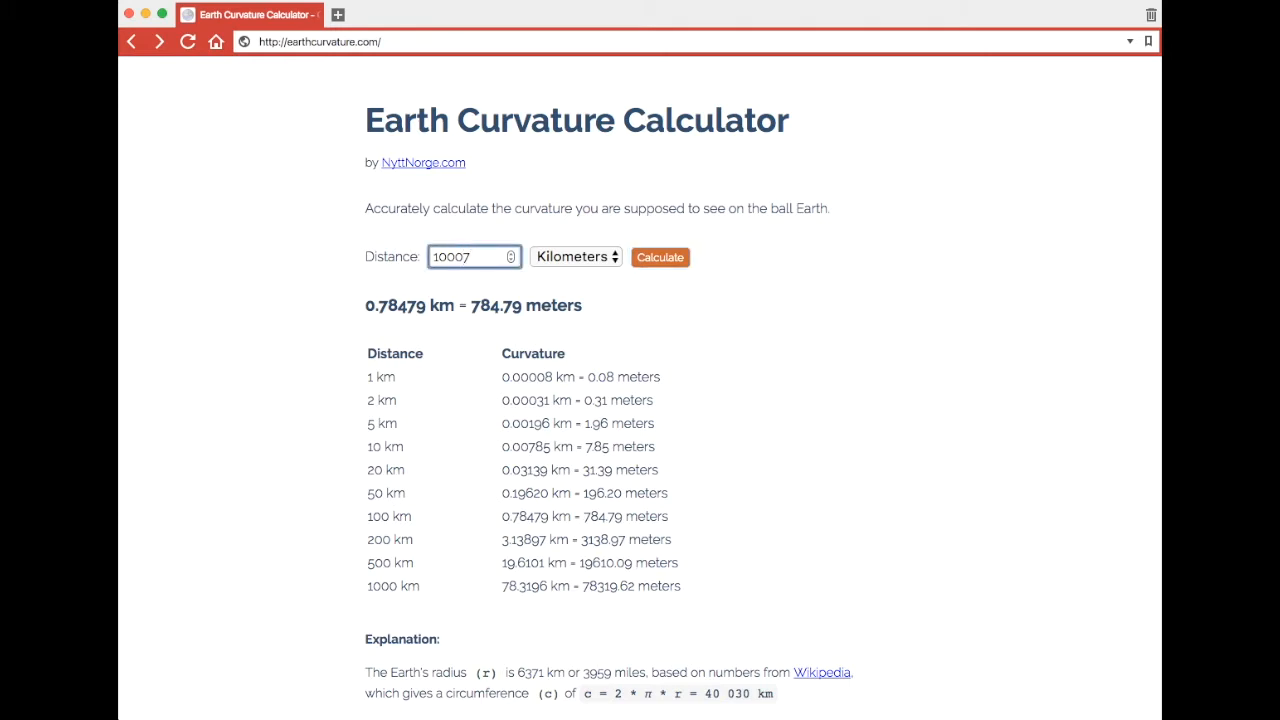
# Compute the drop for 10007.5 km (6370.96 km) and 20015 km (12742.00 km)
pyautogui.click(660, 256)
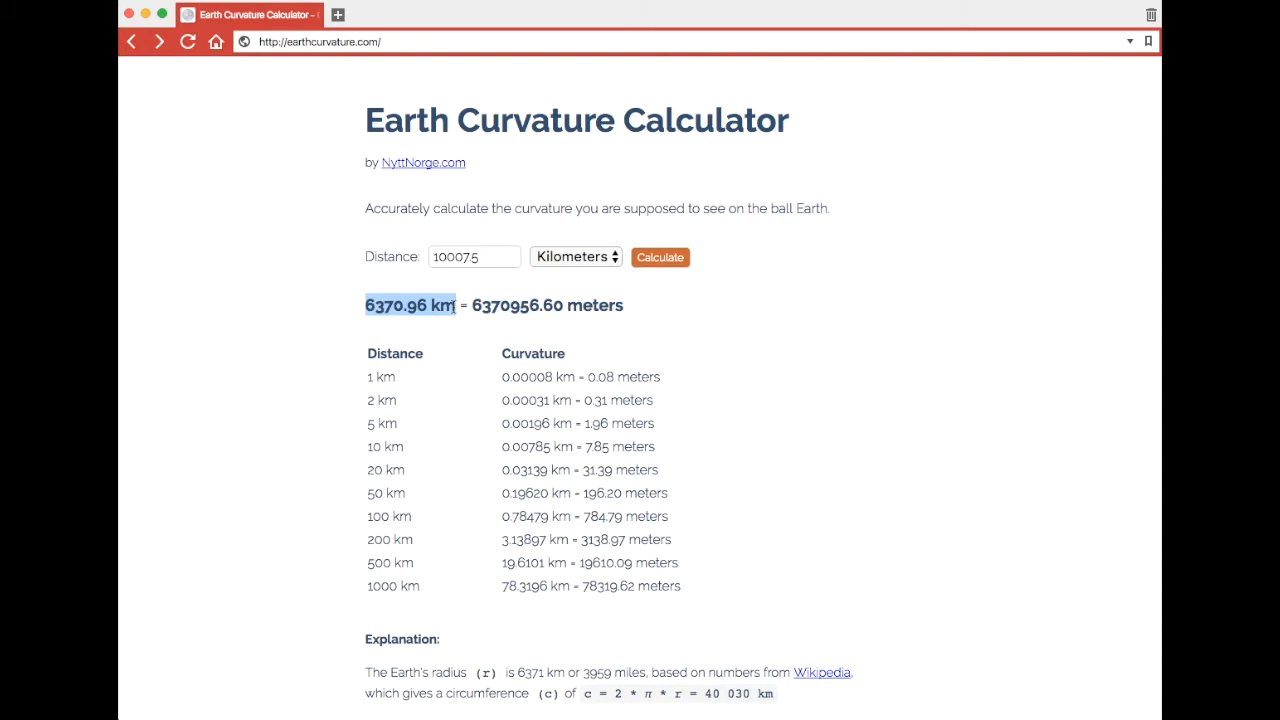
pyautogui.click(474, 256)
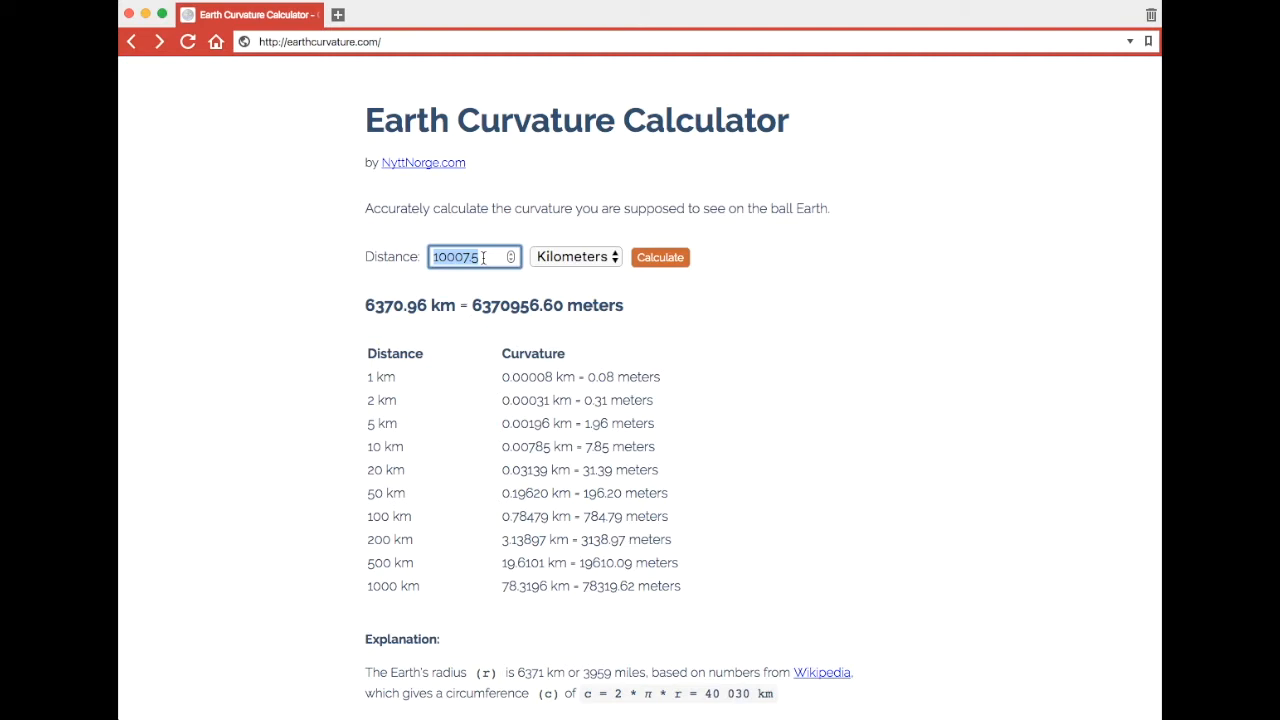
pyautogui.write('2001')
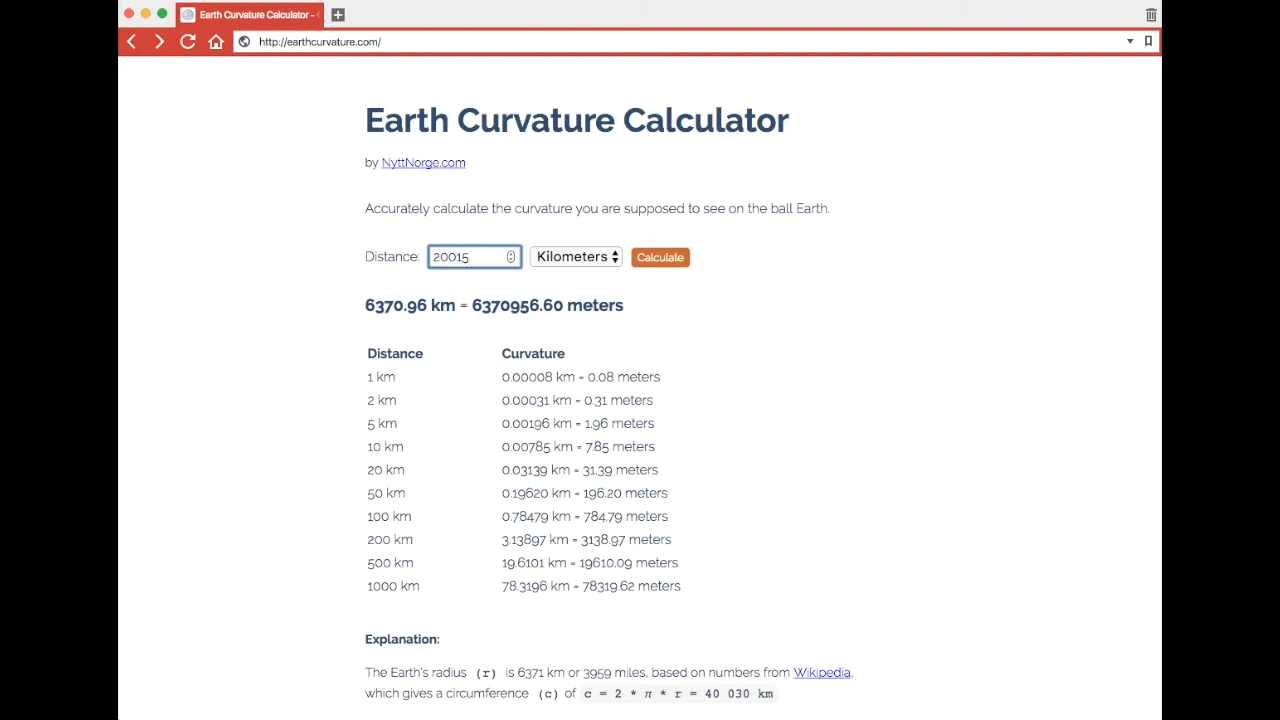
pyautogui.click(660, 256)
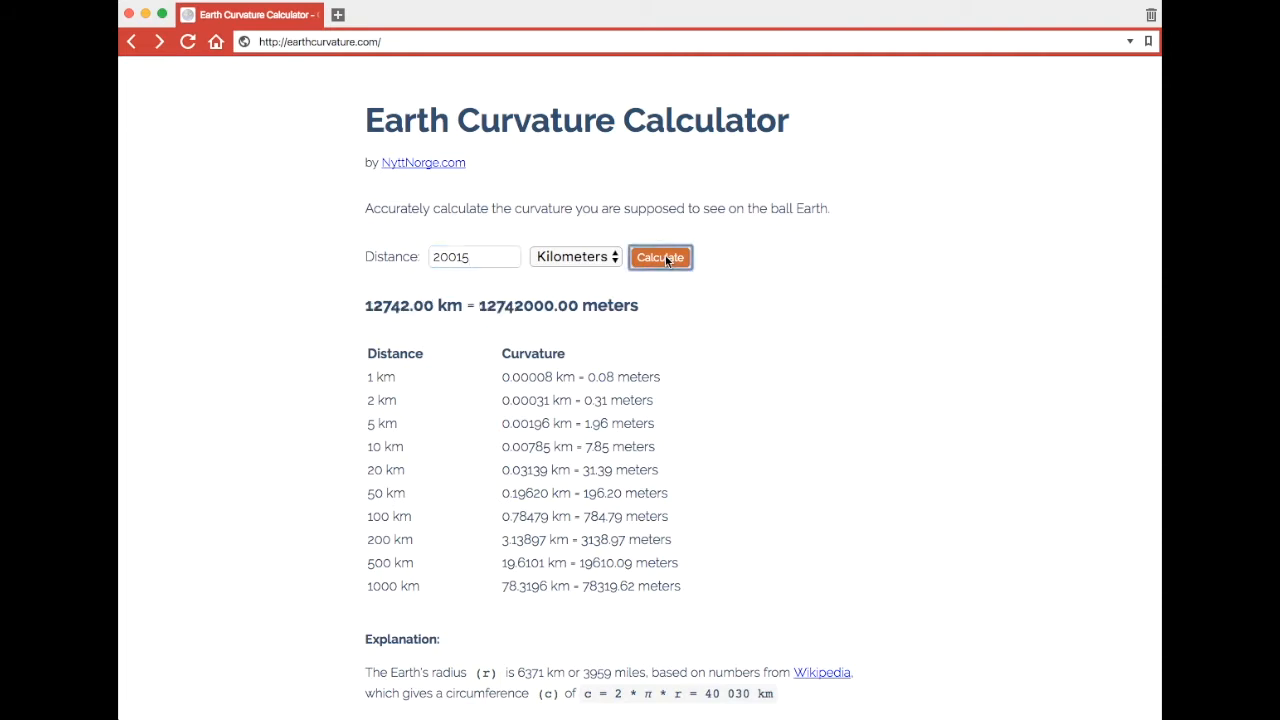
# Compute the drop for 30022.5 km (6371.13 km), then enter 40030 as the next distance
pyautogui.doubleClick(396, 304)
pyautogui.write('30022.5')
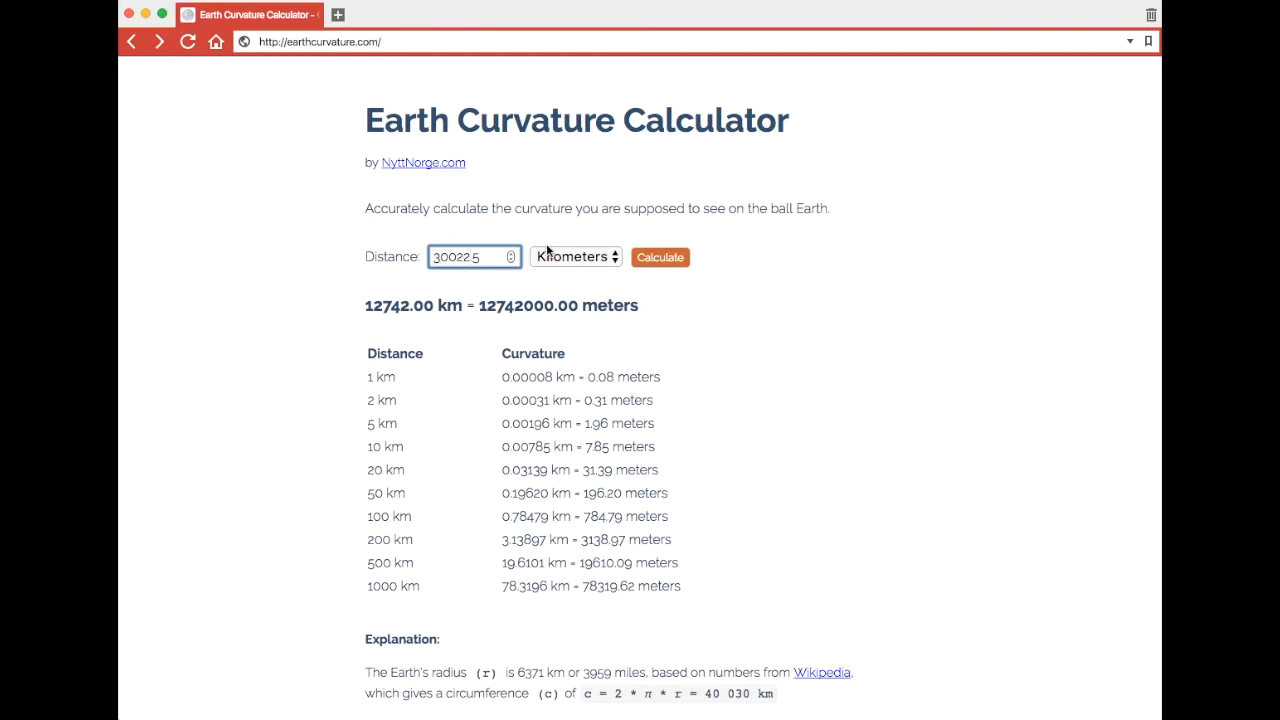
pyautogui.click(660, 256)
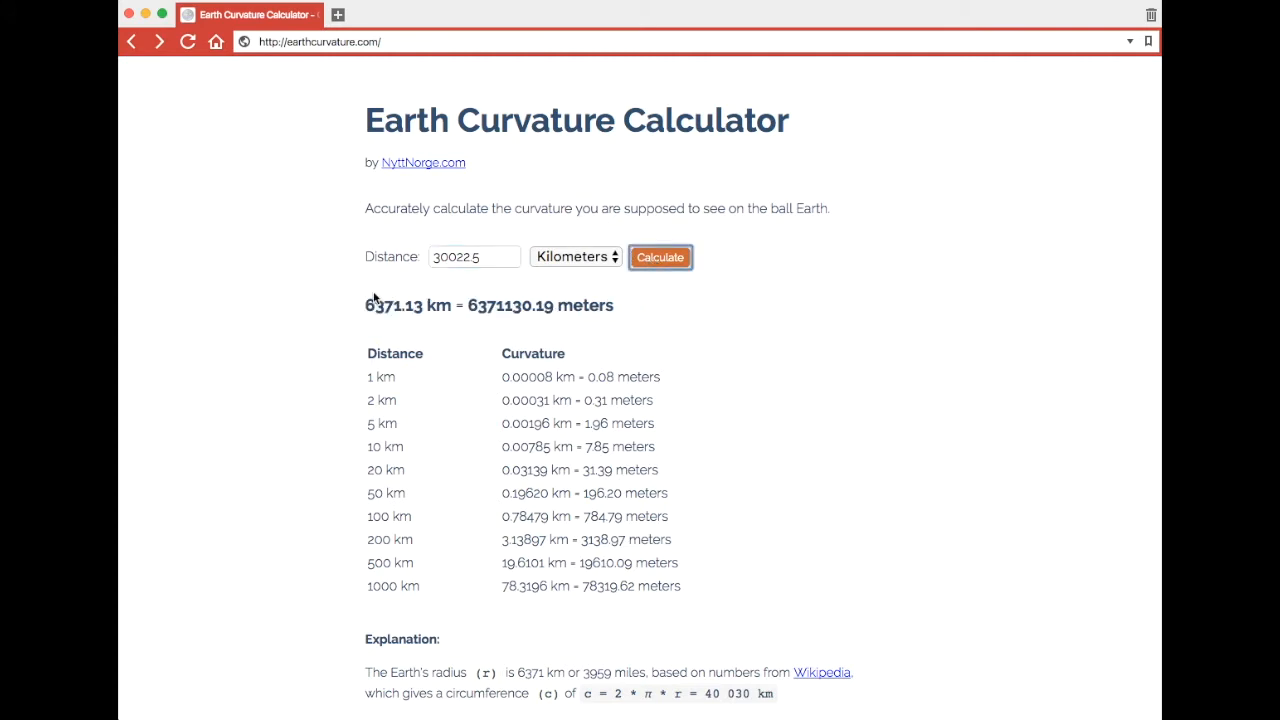
pyautogui.moveTo(366, 304); pyautogui.dragTo(452, 304)
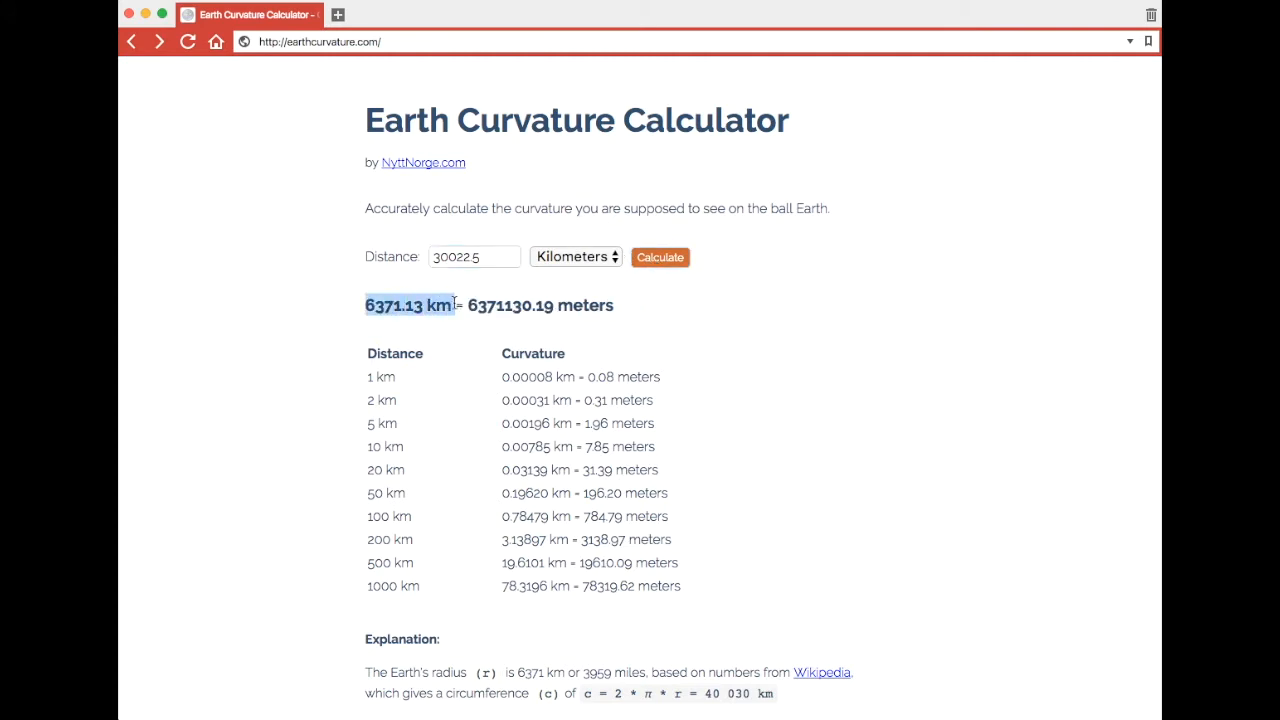
pyautogui.click(474, 256)
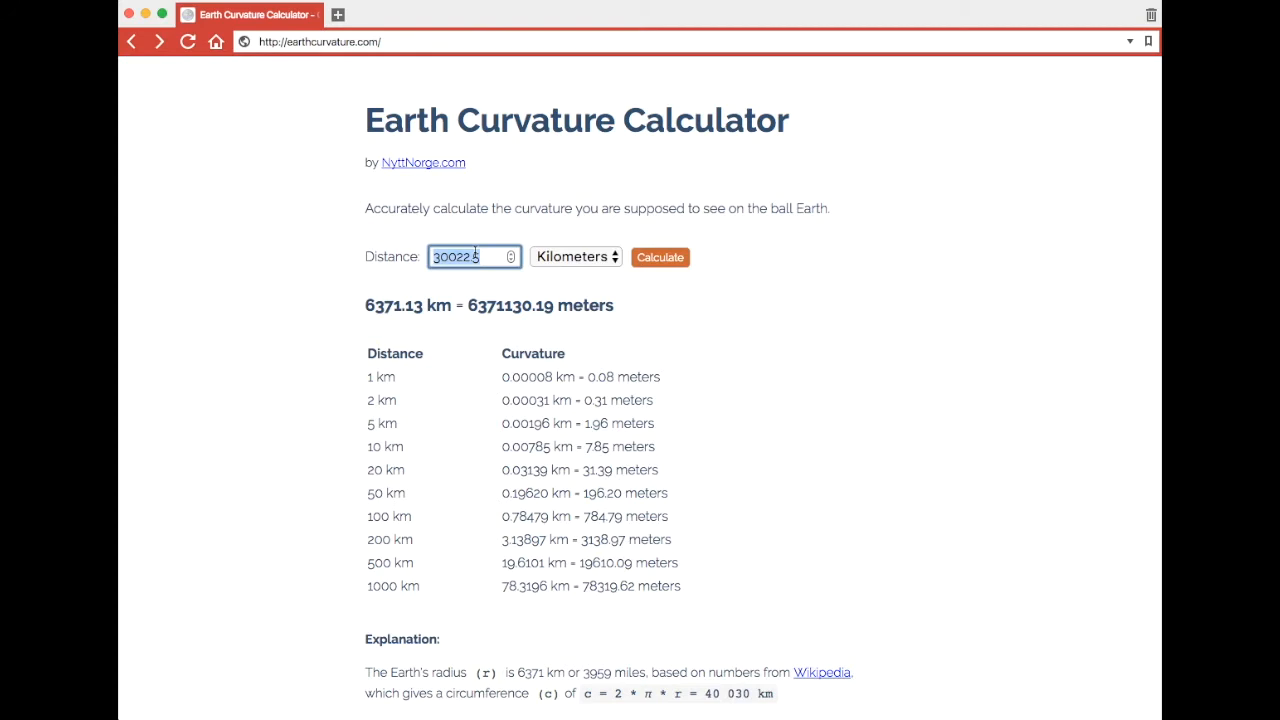
pyautogui.write('40030')
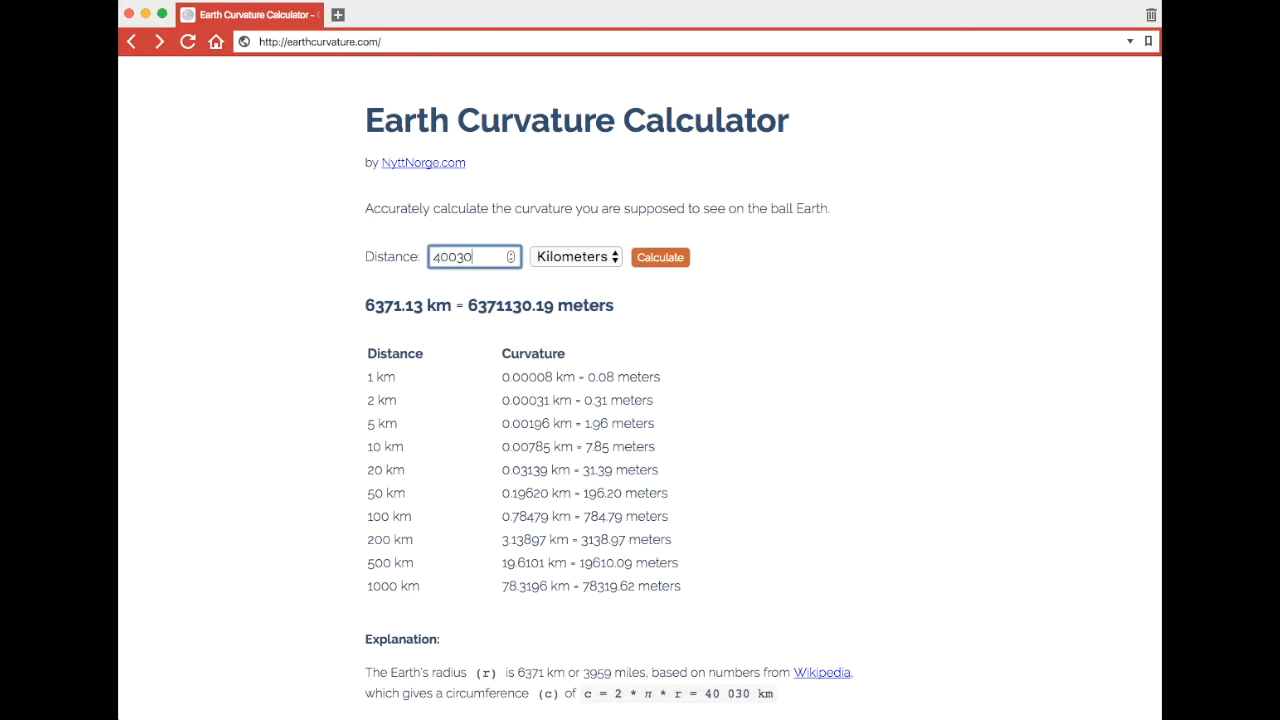
# Compute 40030 km (0.00000 km), then 100 miles giving 1.26296 miles = 6668.41 feet
pyautogui.click(660, 256)
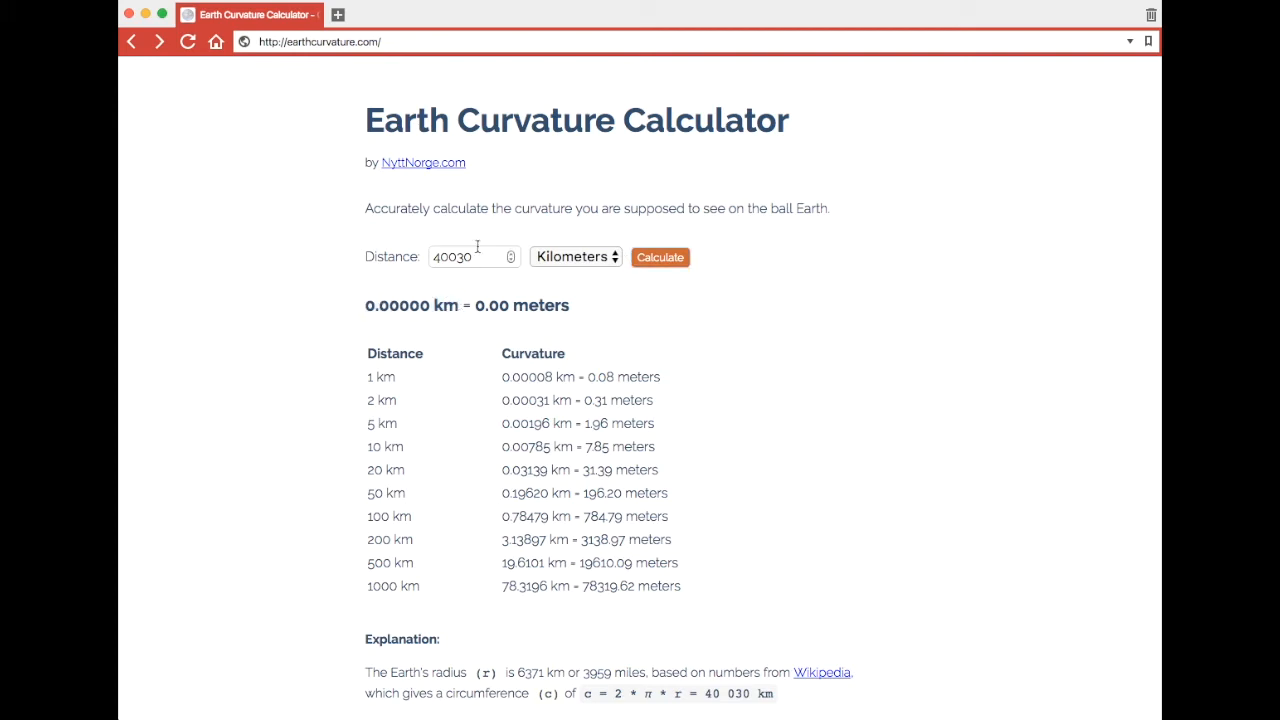
pyautogui.write('100')
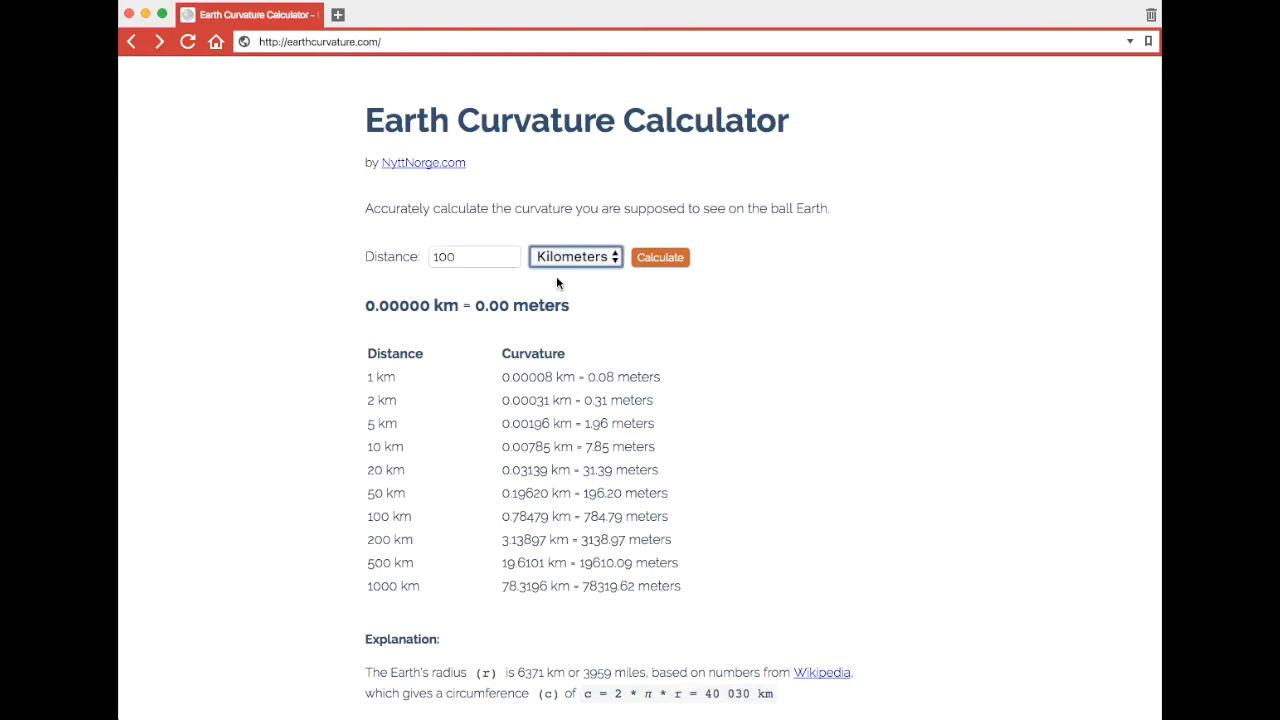
pyautogui.click(660, 256)
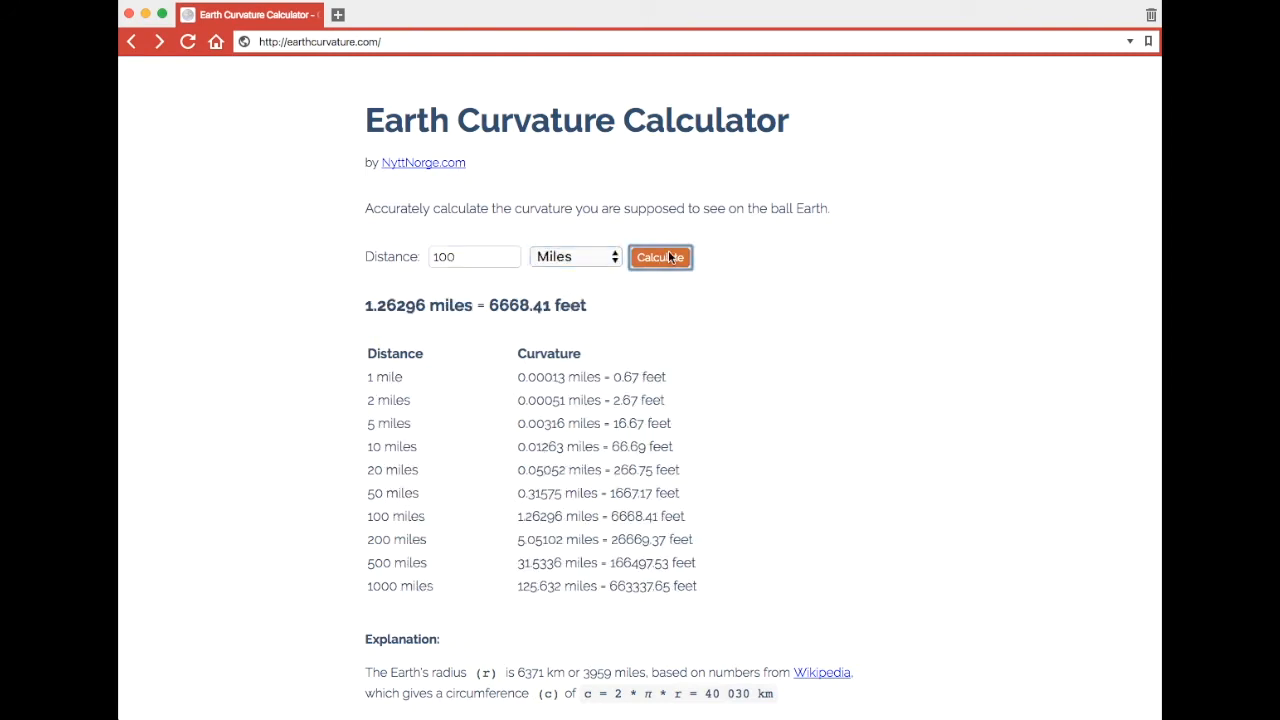
pyautogui.click(660, 256)
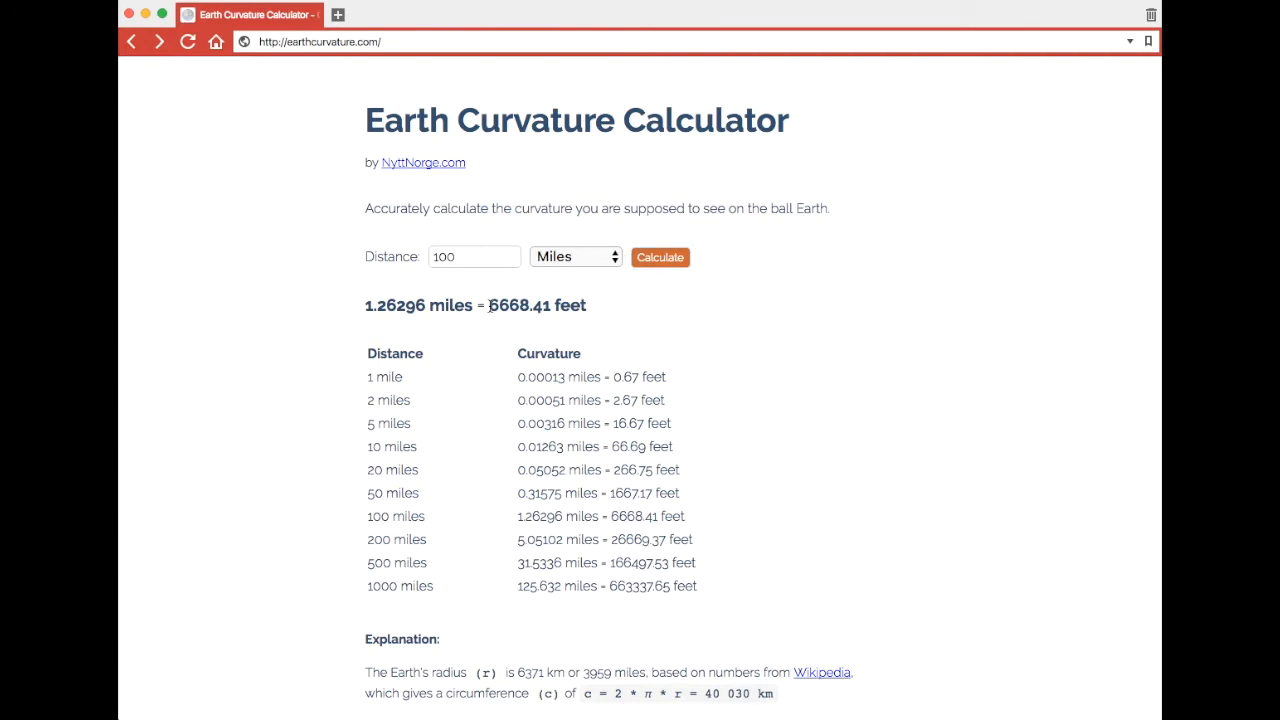
pyautogui.moveTo(488, 304); pyautogui.dragTo(588, 304)
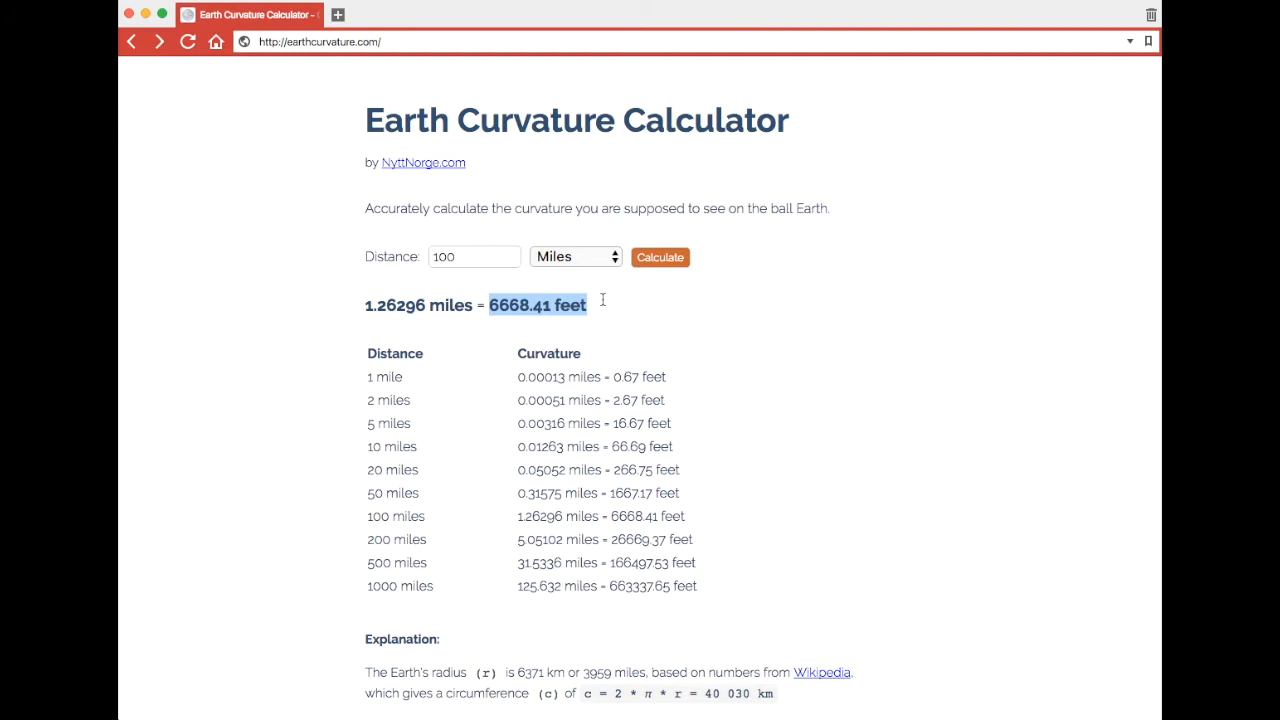
pyautogui.moveTo(632, 310)
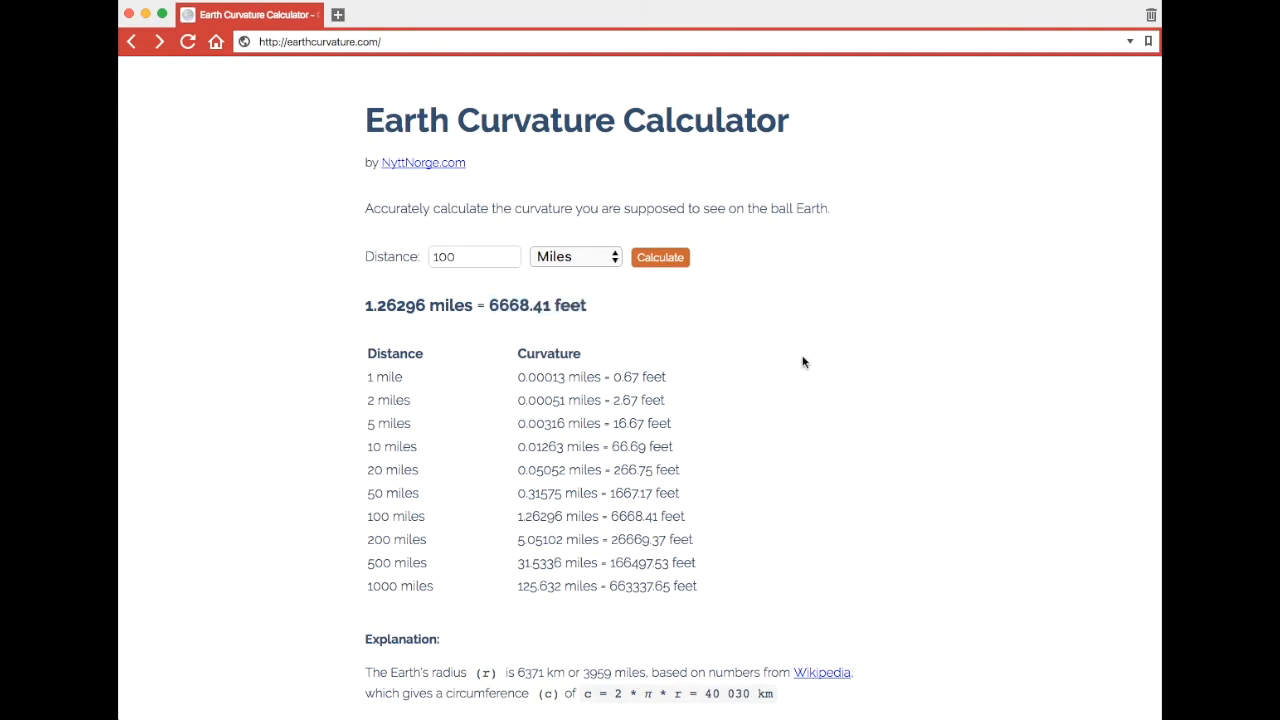
# Review the page's explanation of c = 2πr and the derived drop formula
pyautogui.scroll(-3)
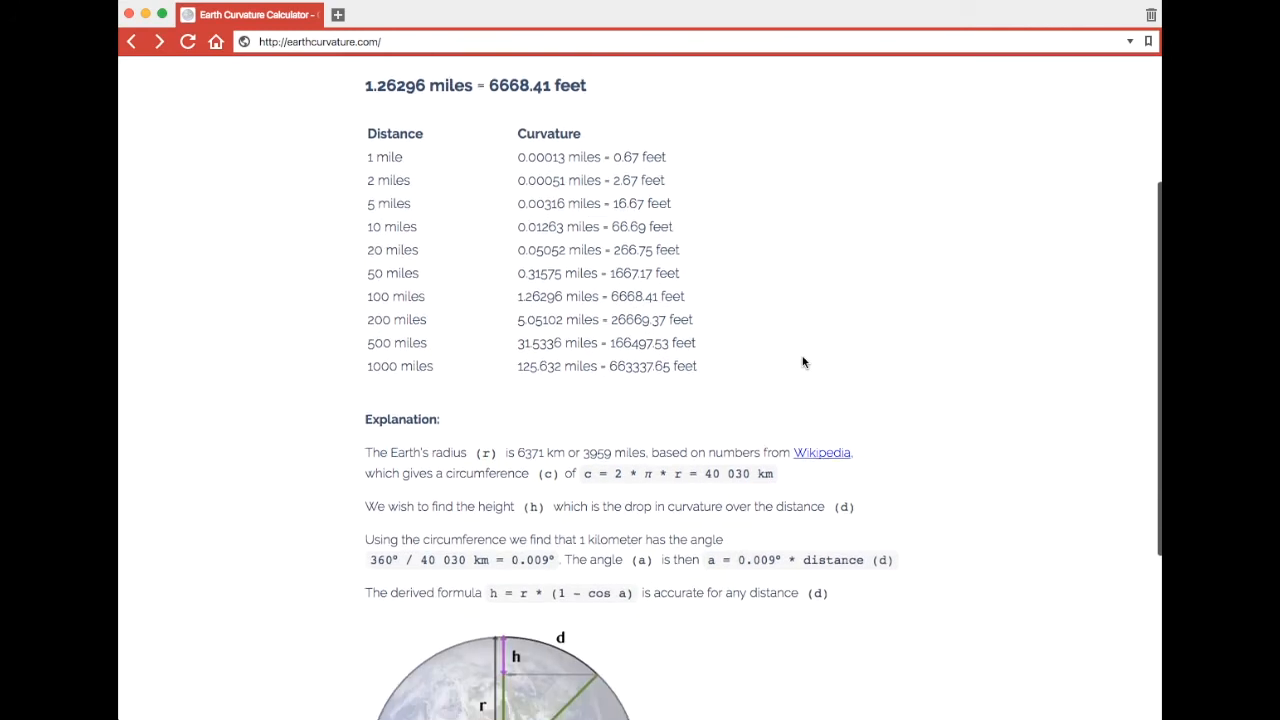
pyautogui.scroll(-3)
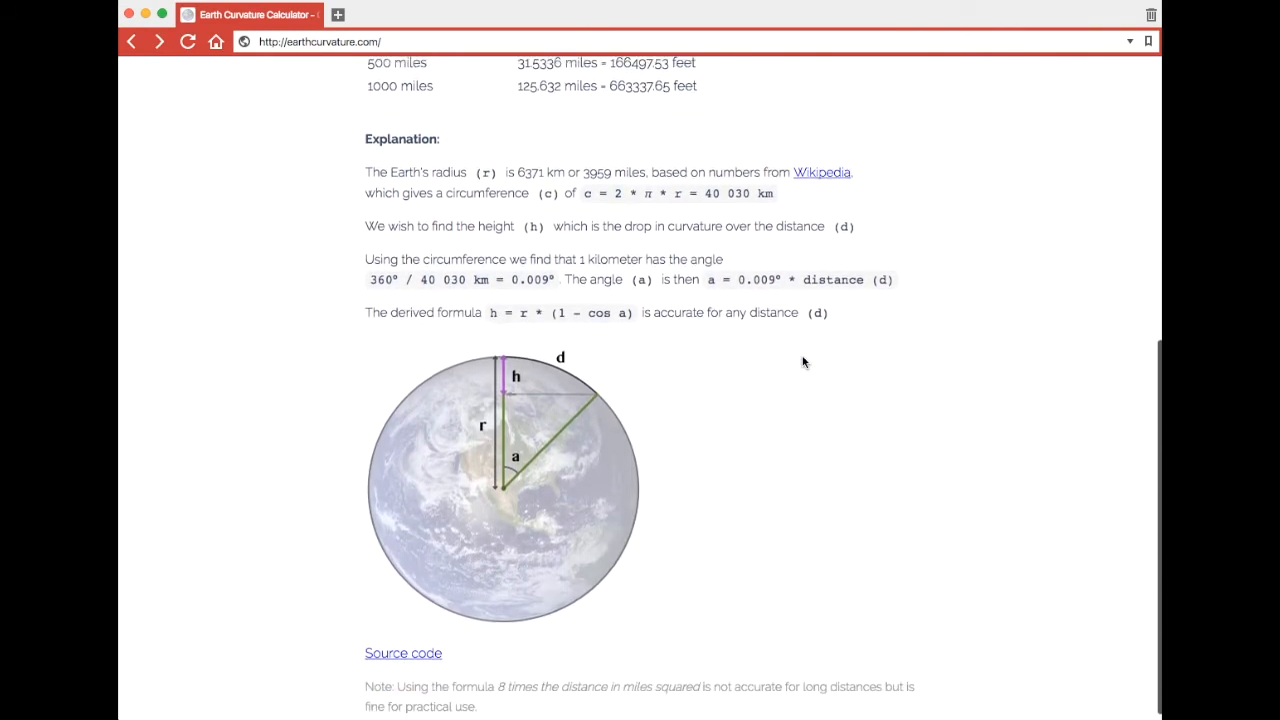
pyautogui.scroll(-3)
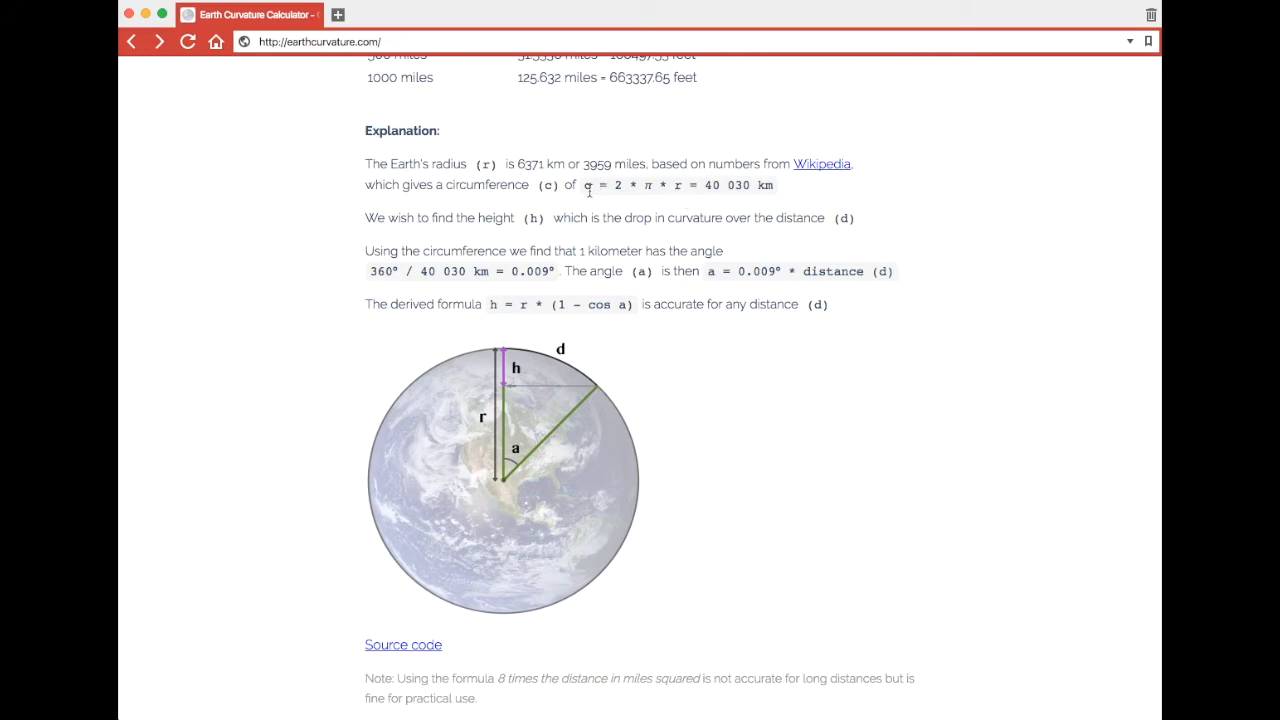
pyautogui.moveTo(584, 184); pyautogui.dragTo(770, 184)
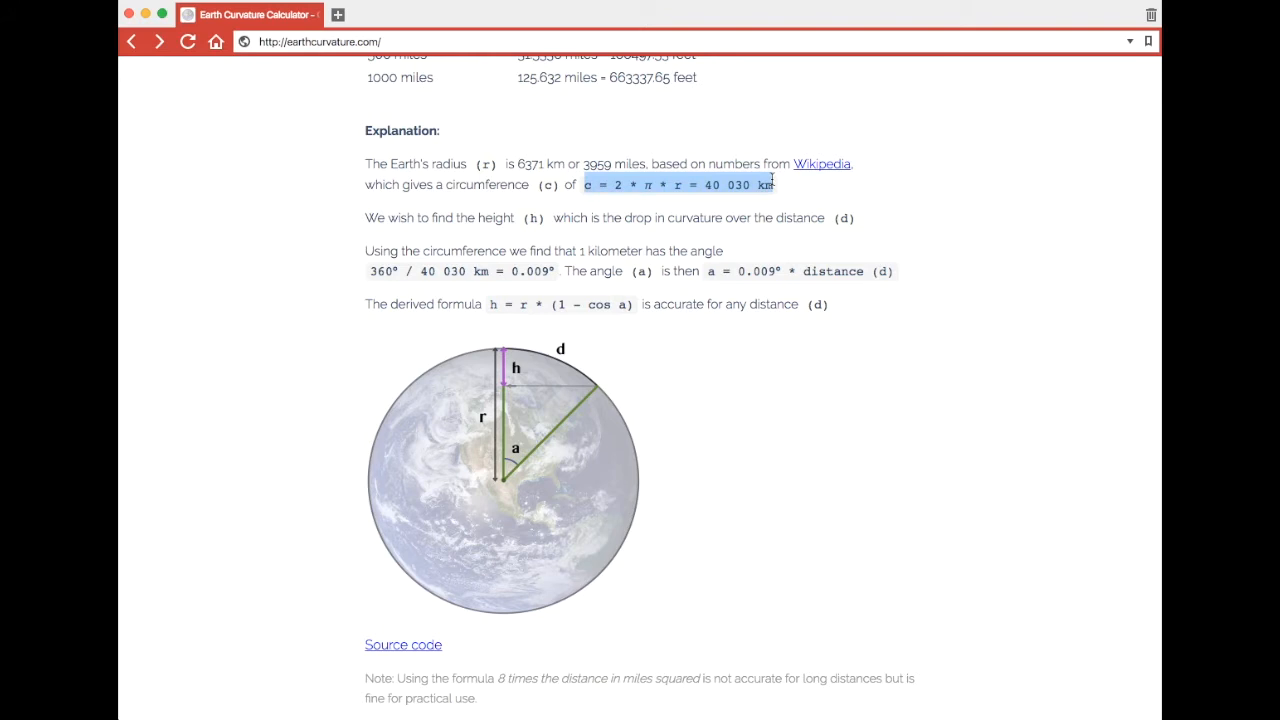
pyautogui.moveTo(700, 328)
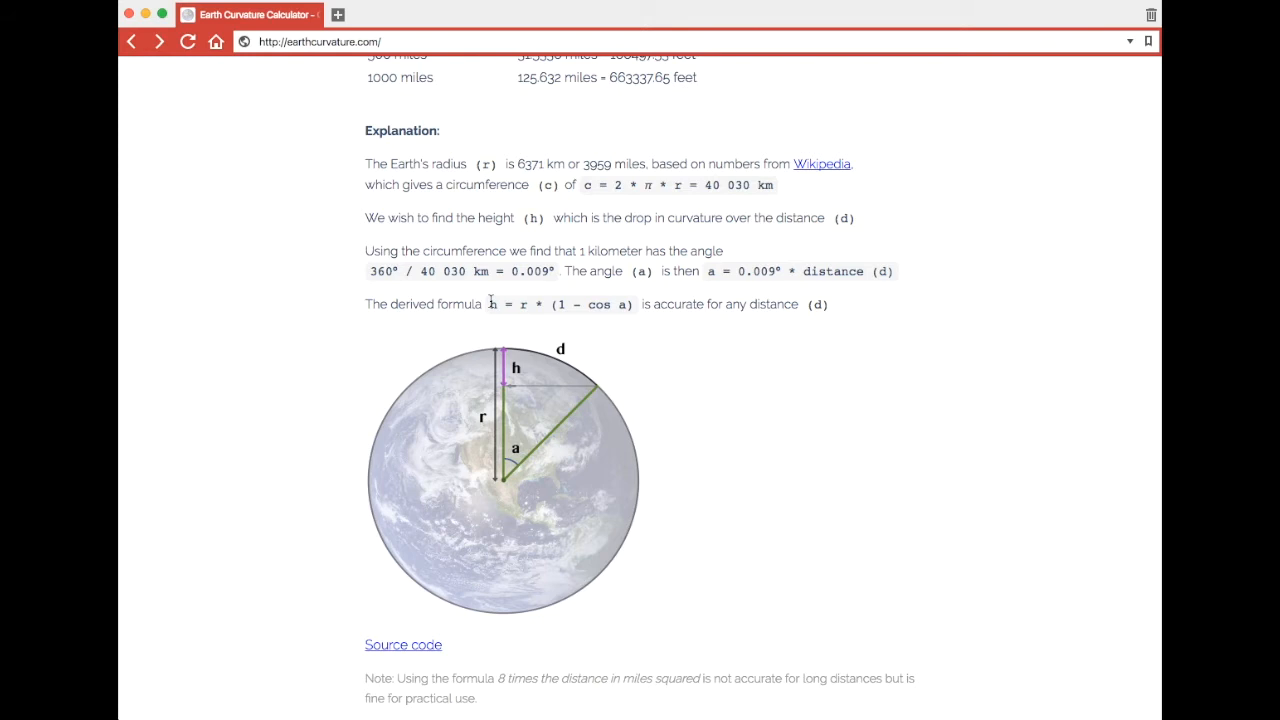
pyautogui.doubleClick(560, 304)
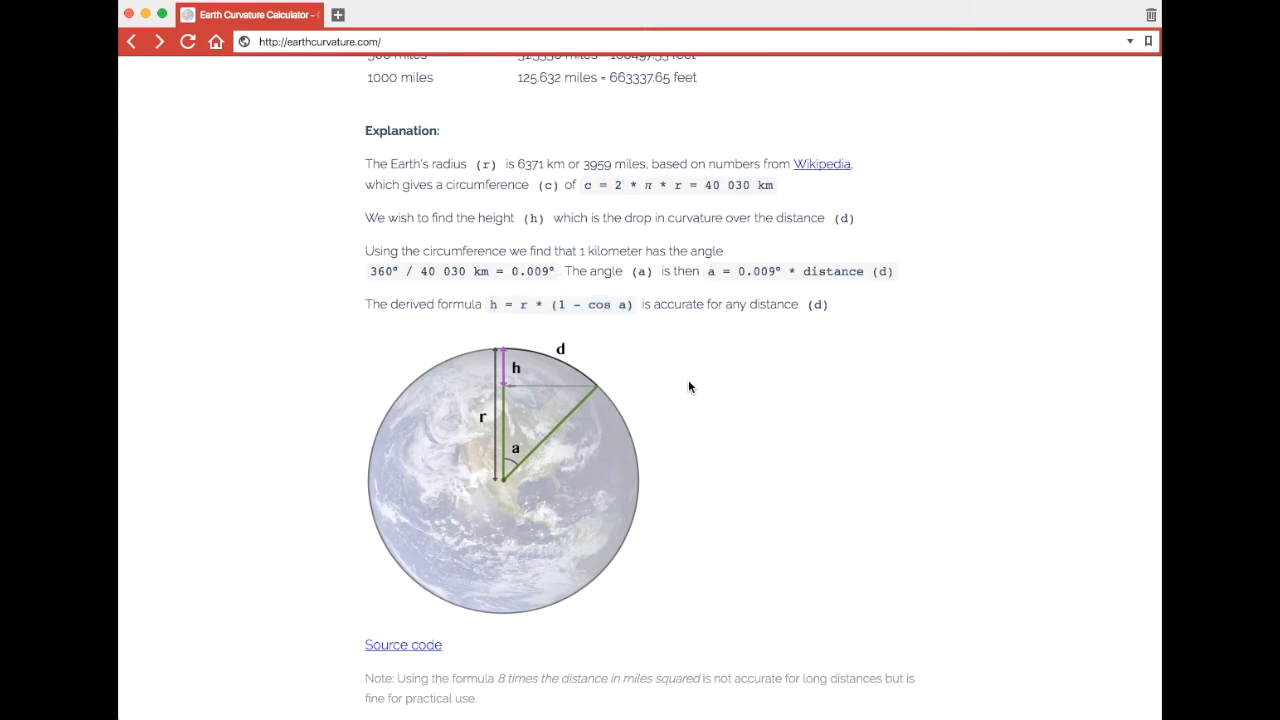
# View the calculator page's HTML source in a new tab
pyautogui.rightClick(688, 388)
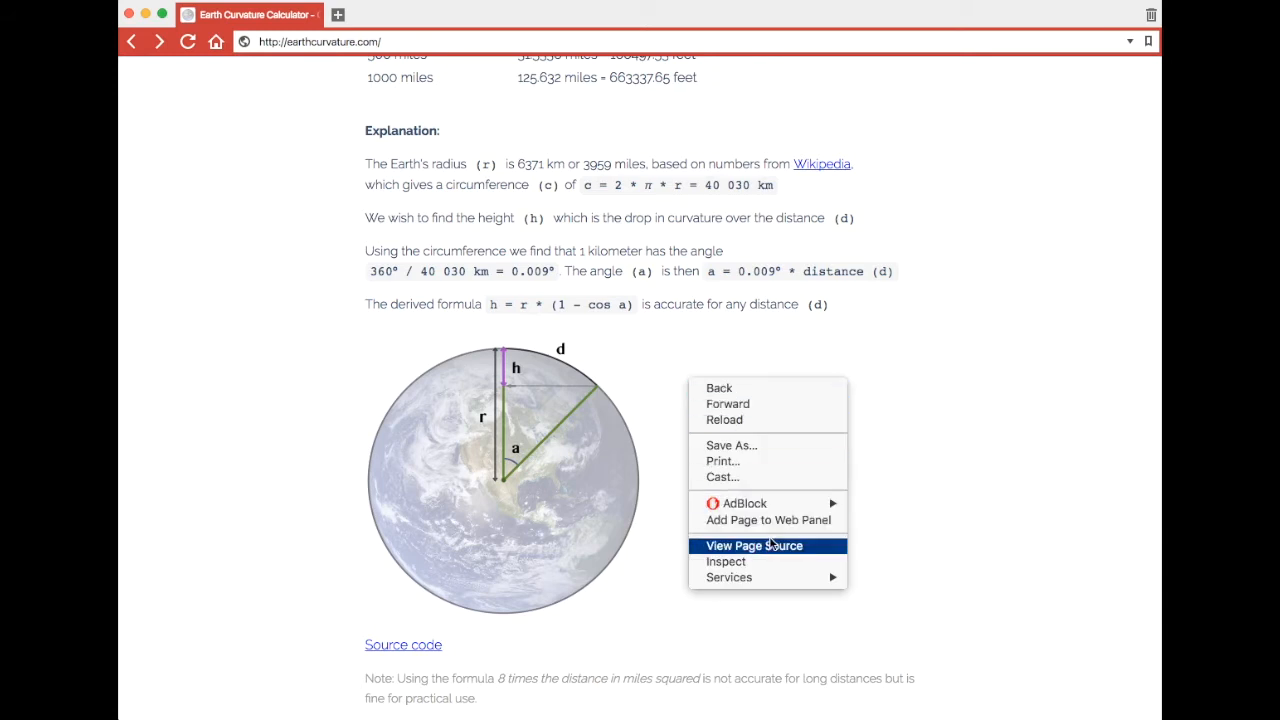
pyautogui.click(754, 544)
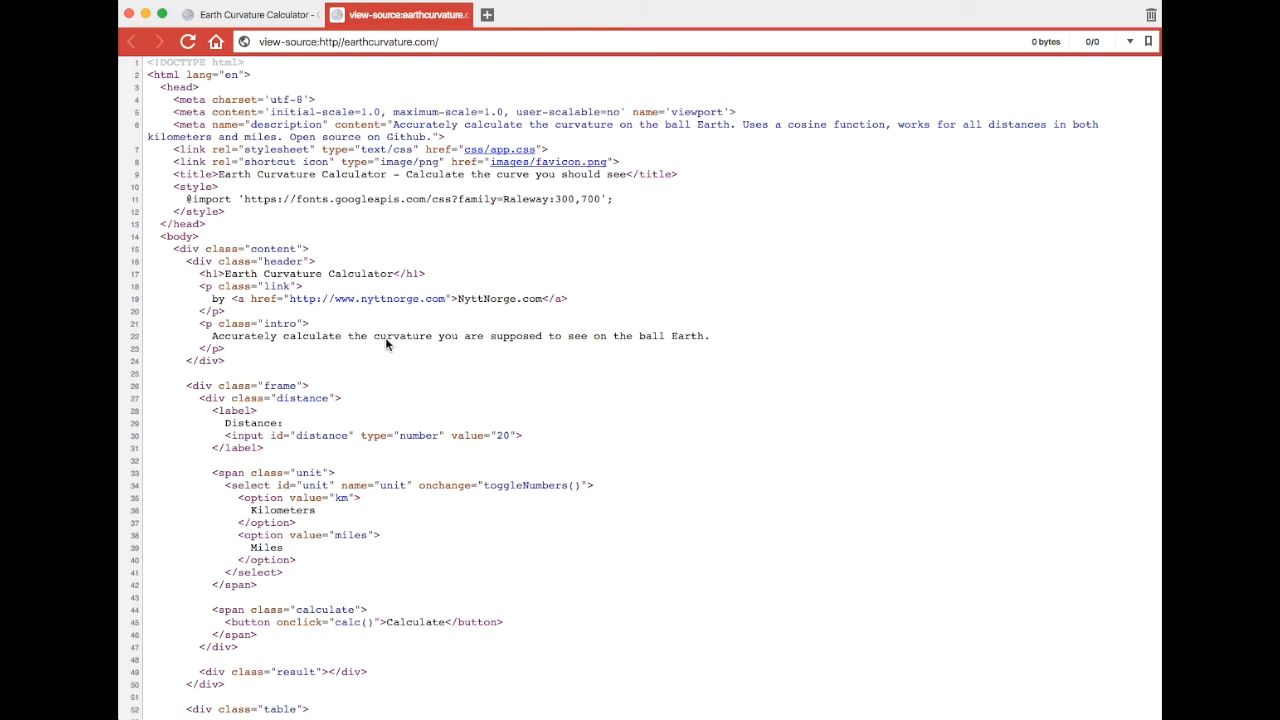
pyautogui.scroll(-3)
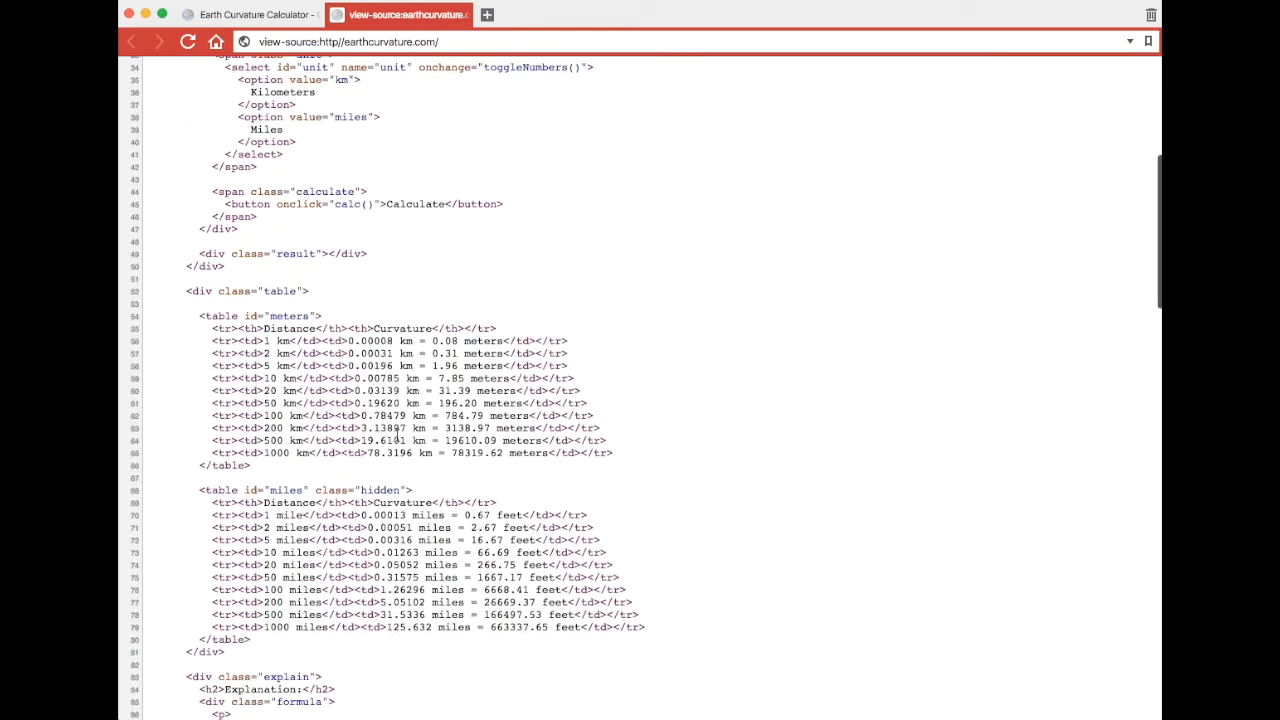
pyautogui.scroll(-3)
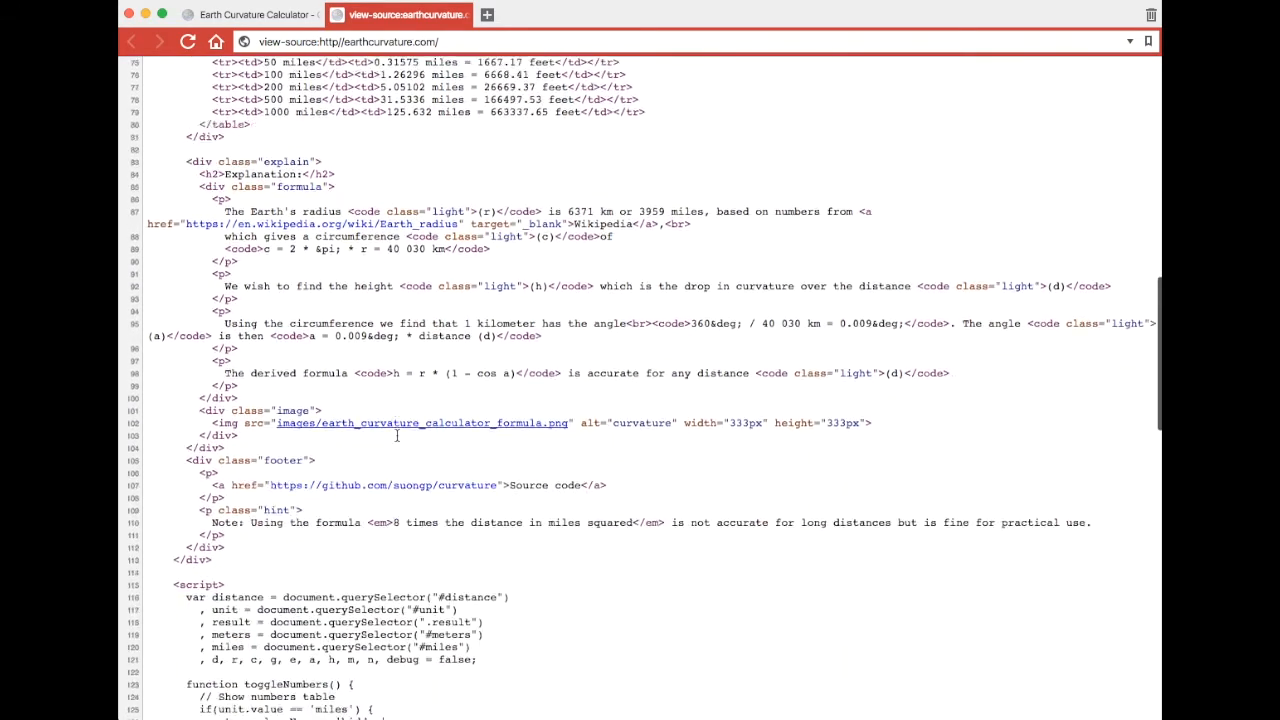
pyautogui.scroll(-3)
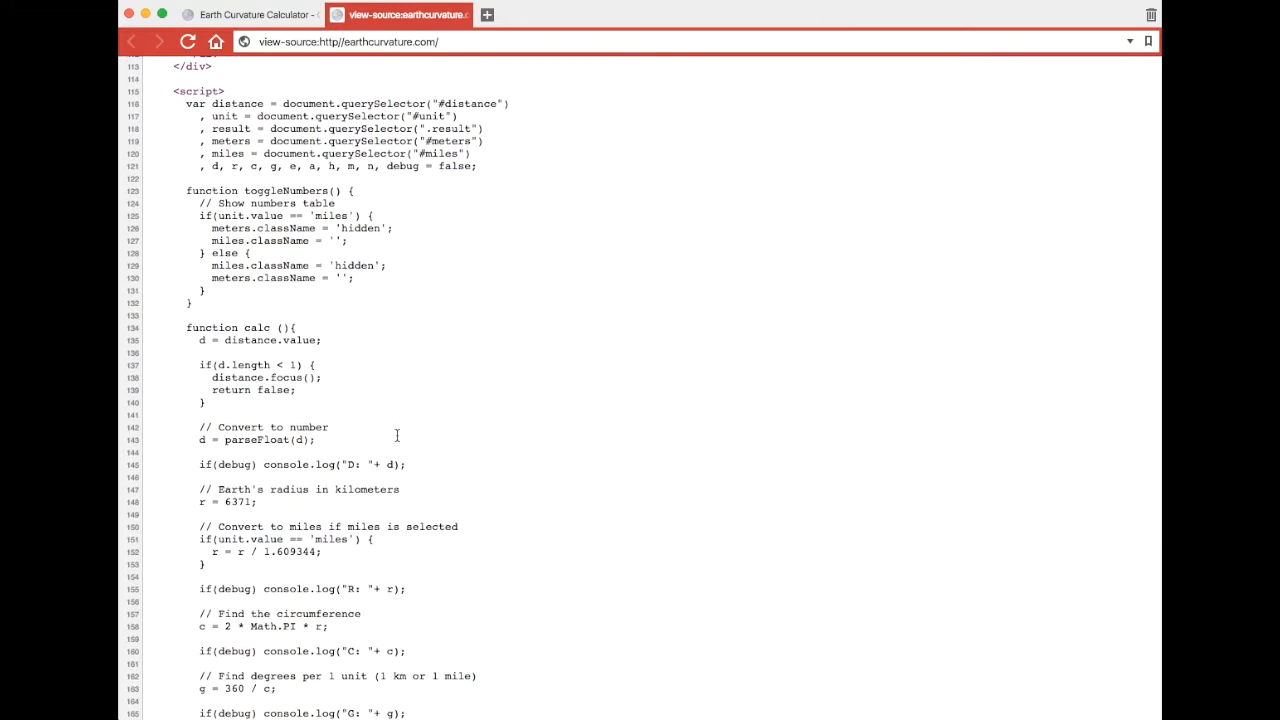
pyautogui.scroll(-3)
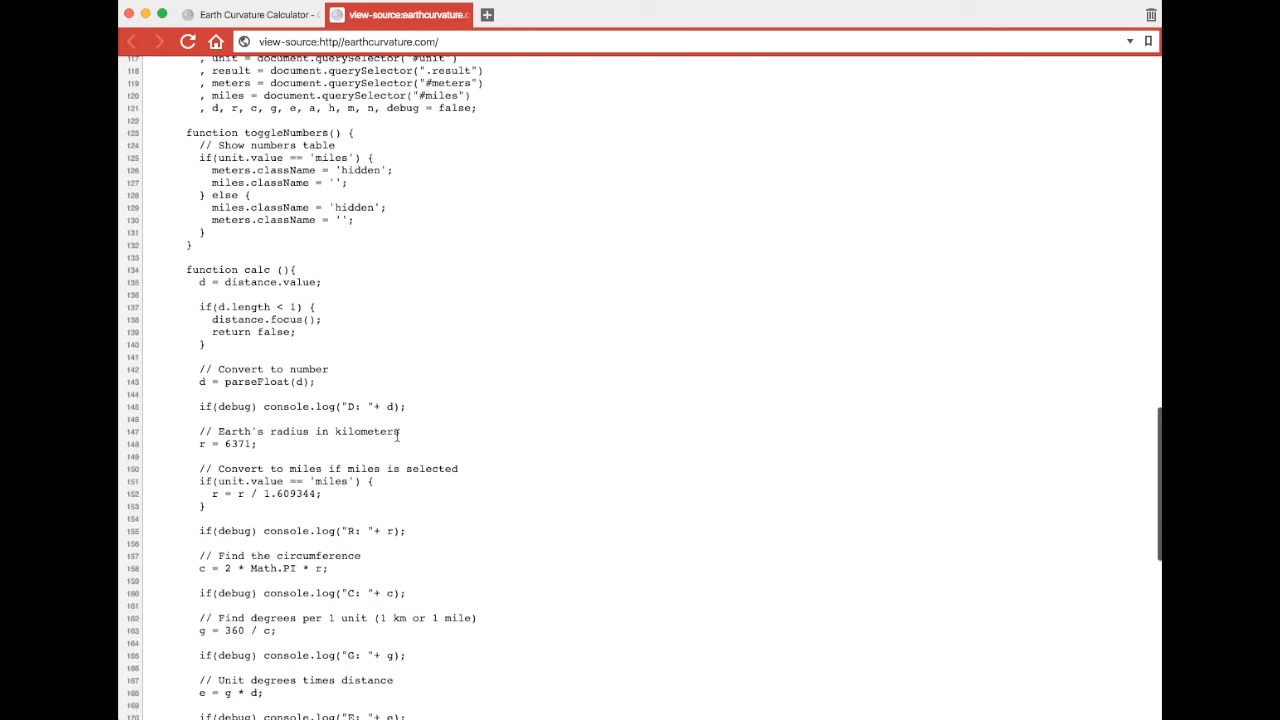
pyautogui.scroll(-3)
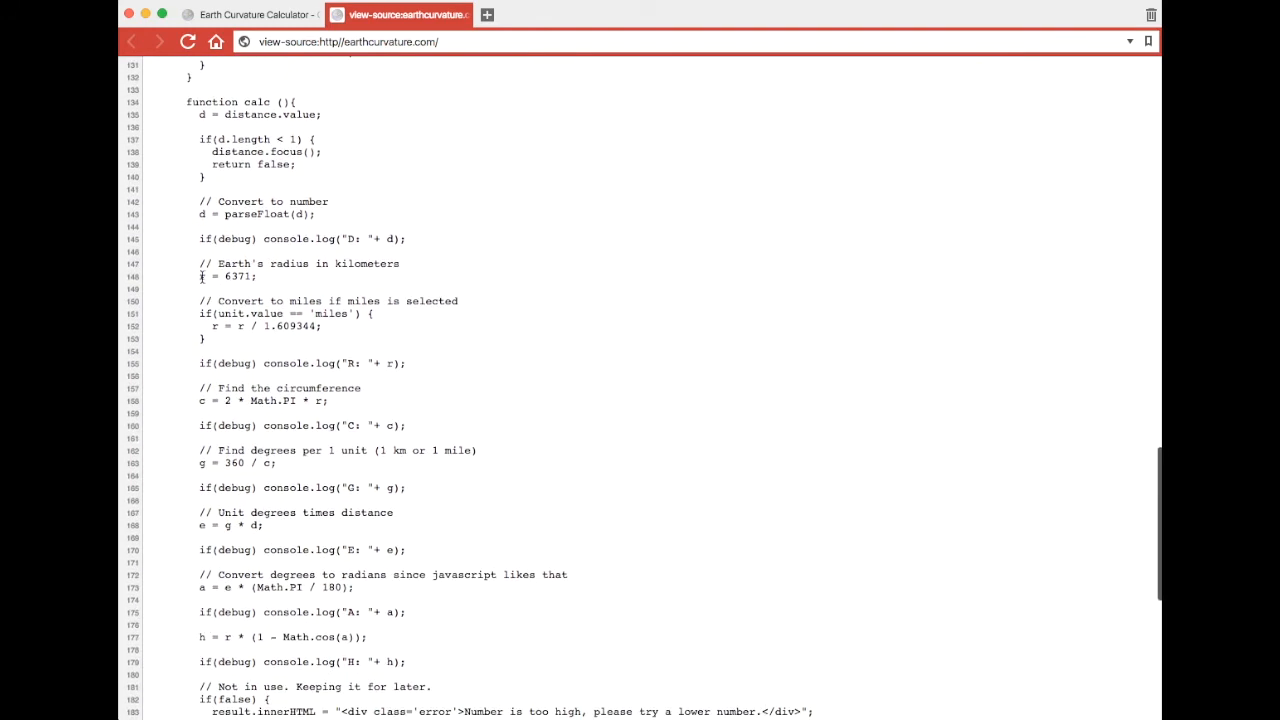
pyautogui.doubleClick(228, 276)
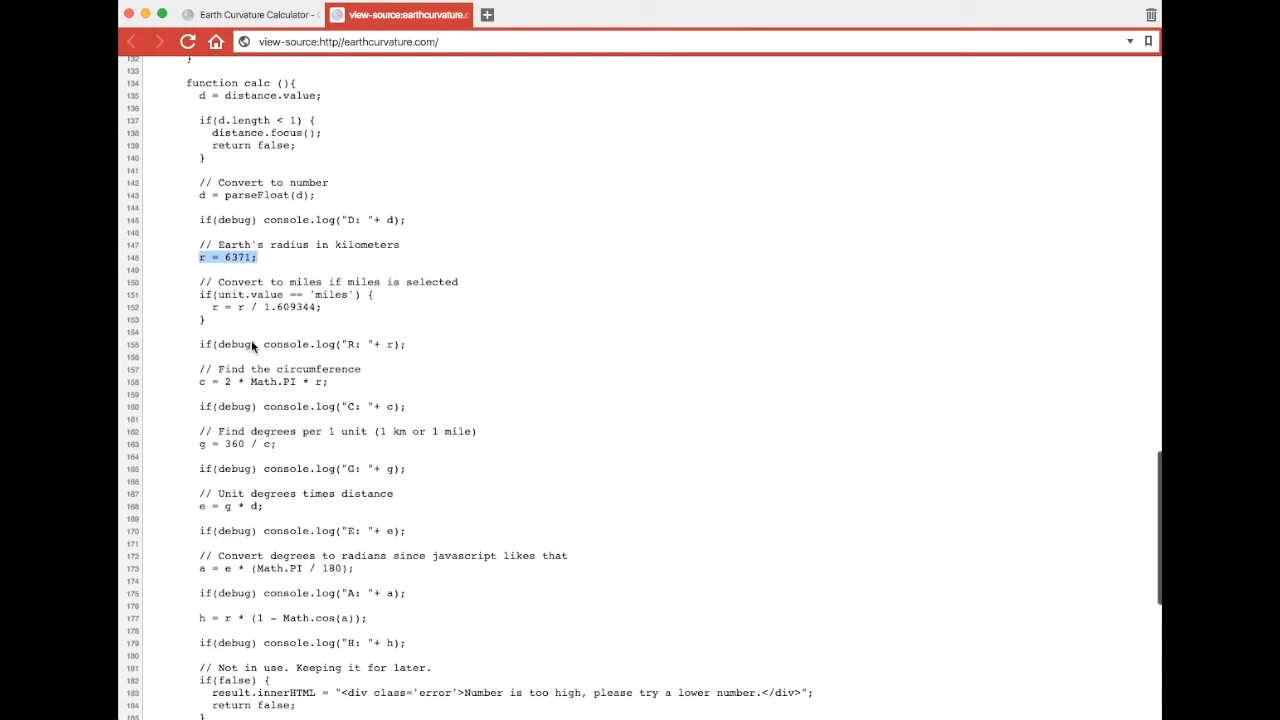
pyautogui.scroll(-3)
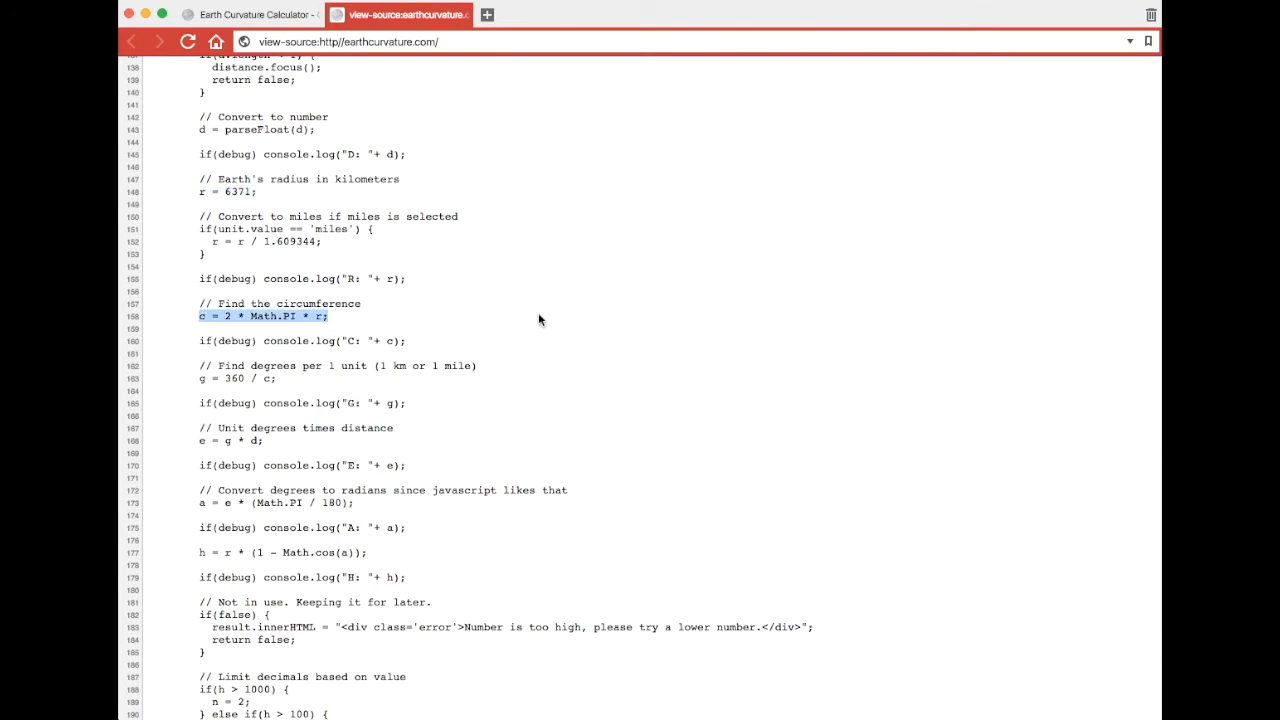
pyautogui.scroll(-3)
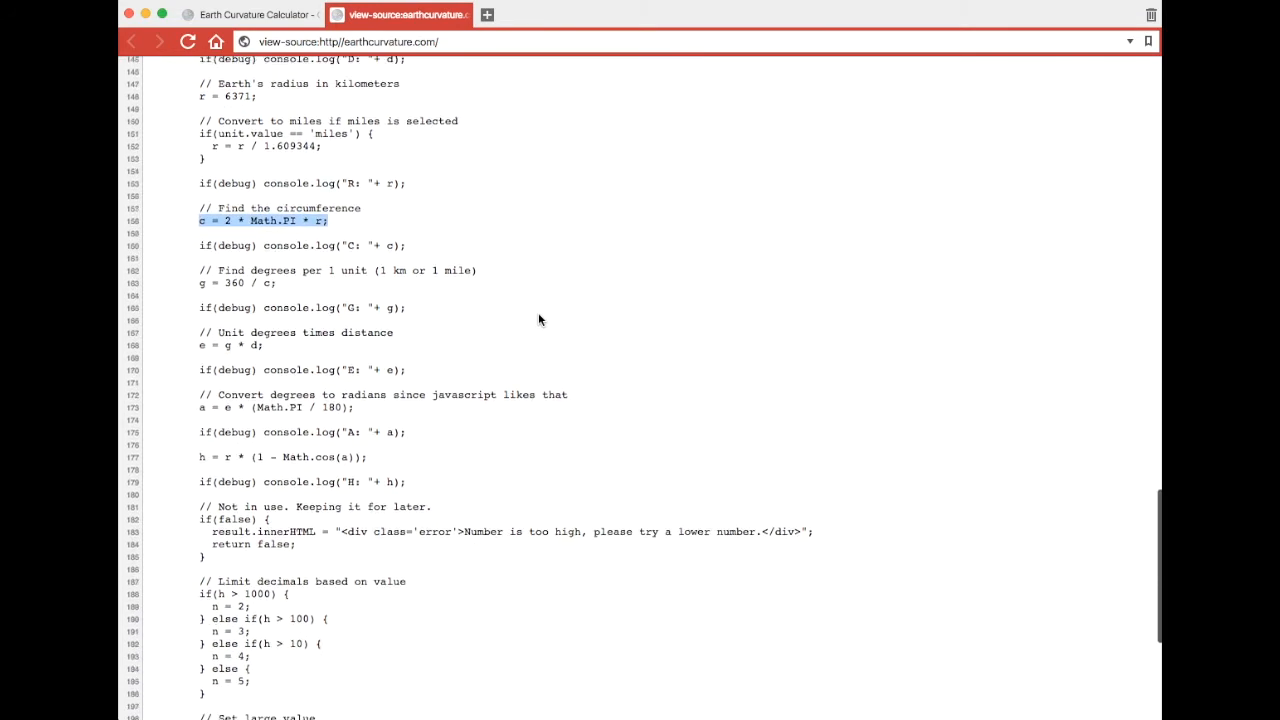
pyautogui.scroll(-3)
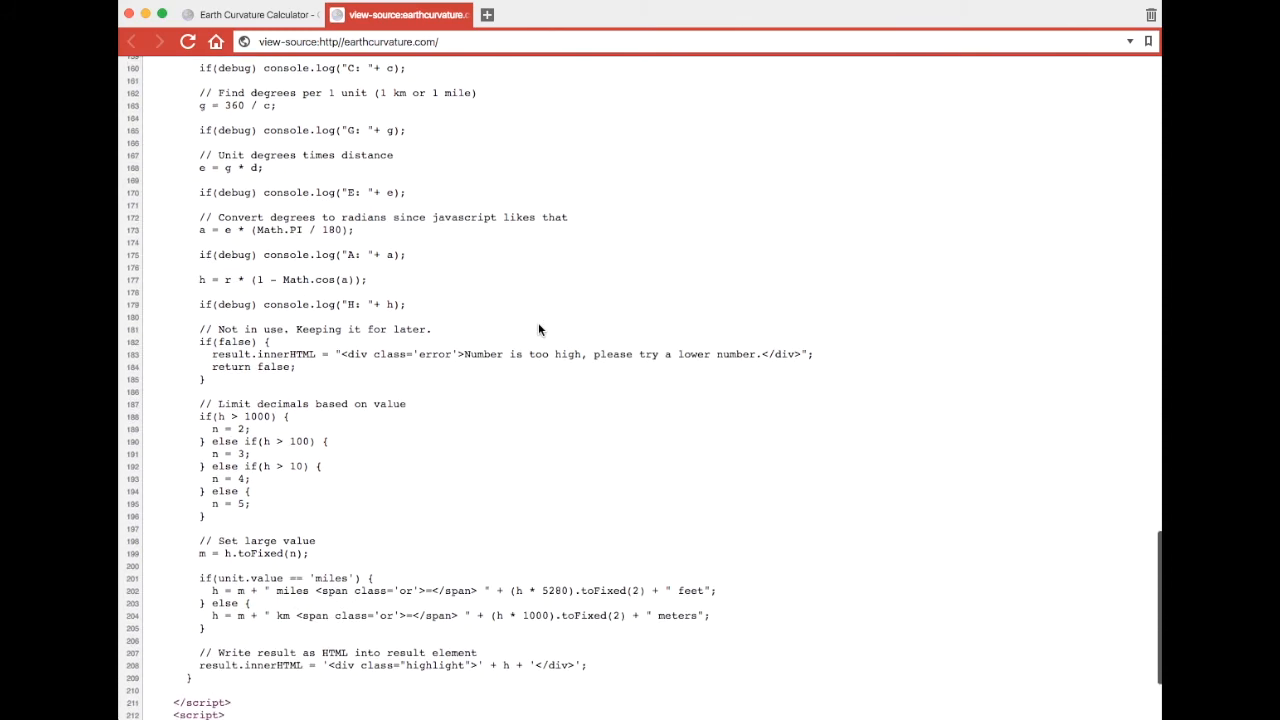
pyautogui.scroll(-3)
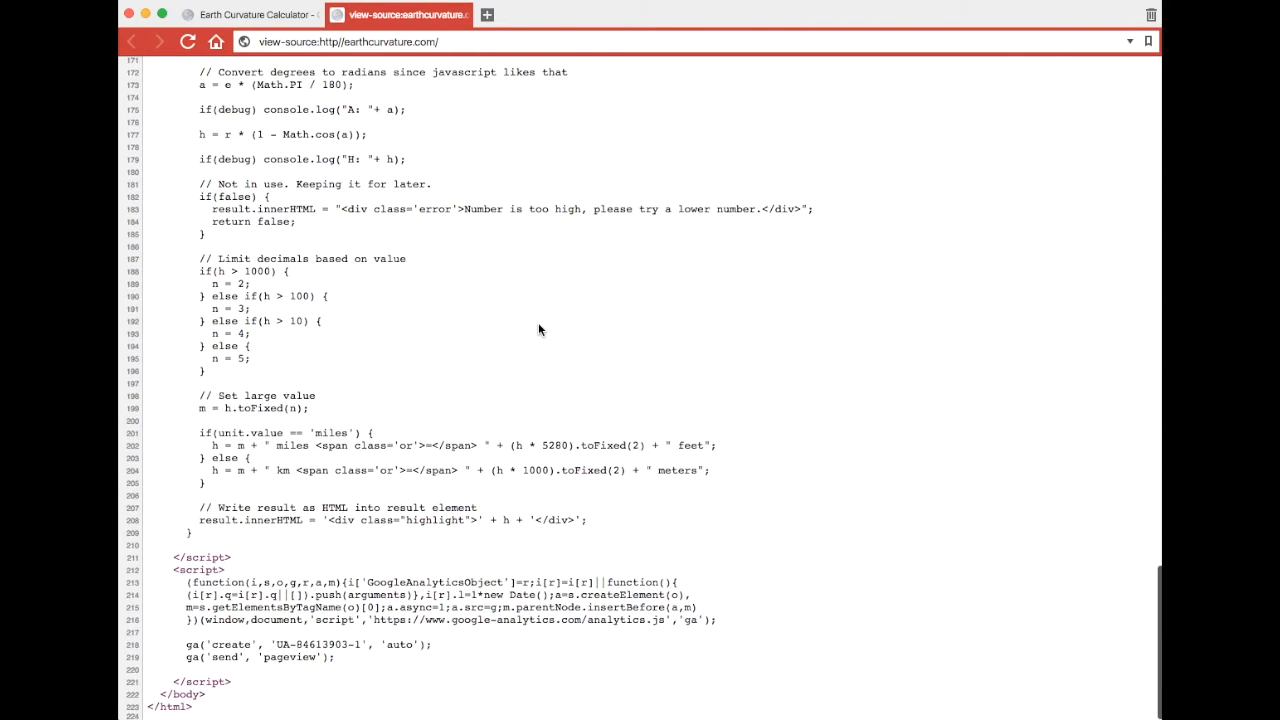
pyautogui.scroll(-3)
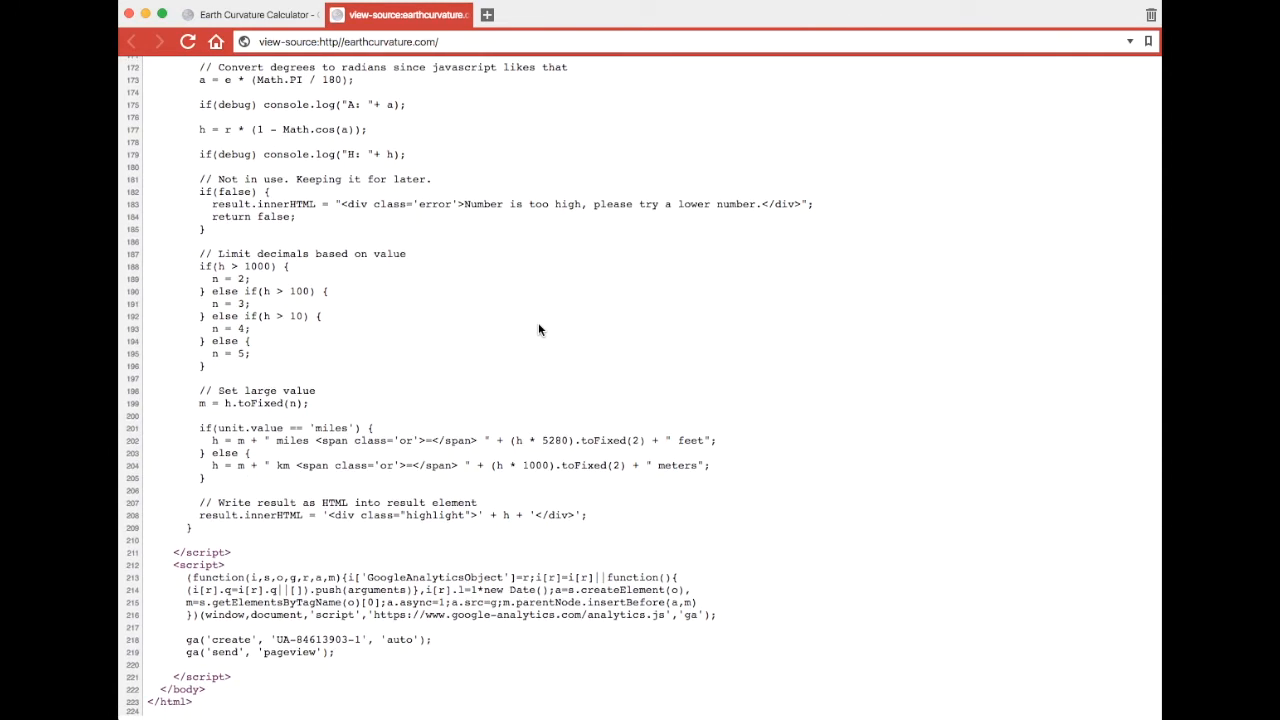
pyautogui.click(256, 14)
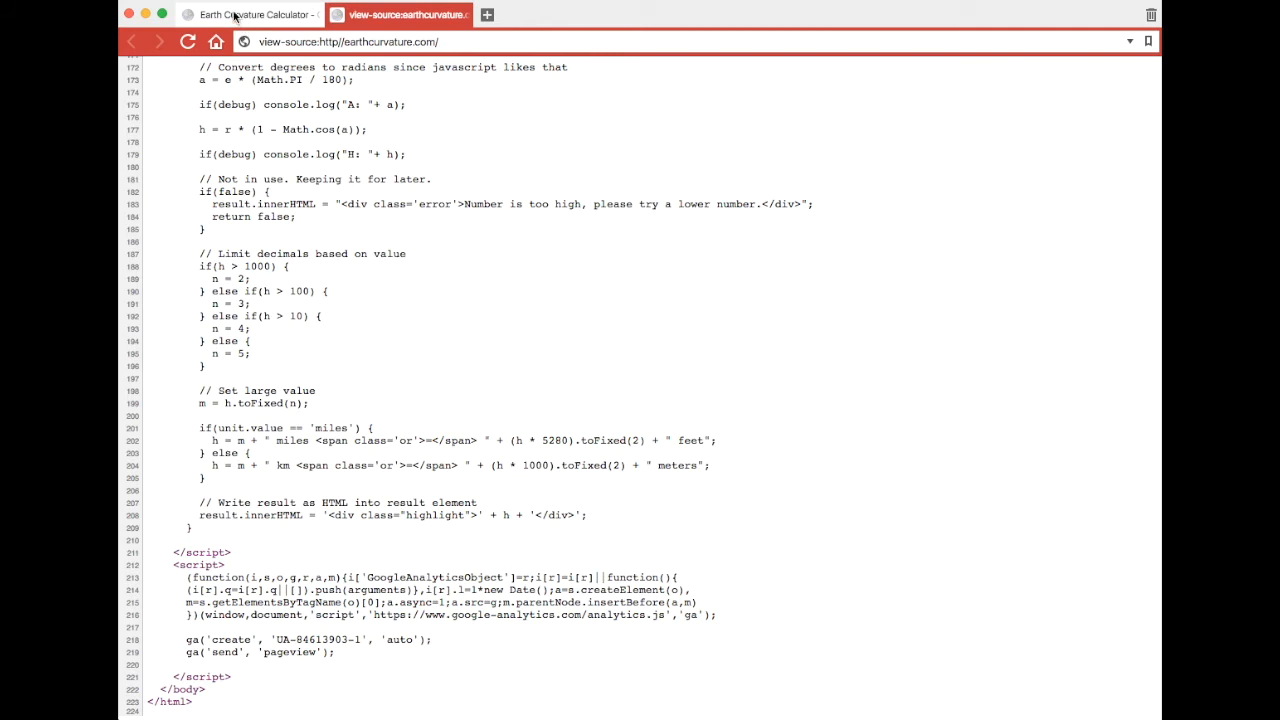
# Back on the calculator, compute 20 kilometers giving 0.03139 km = 31.39 meters
pyautogui.click(250, 14)
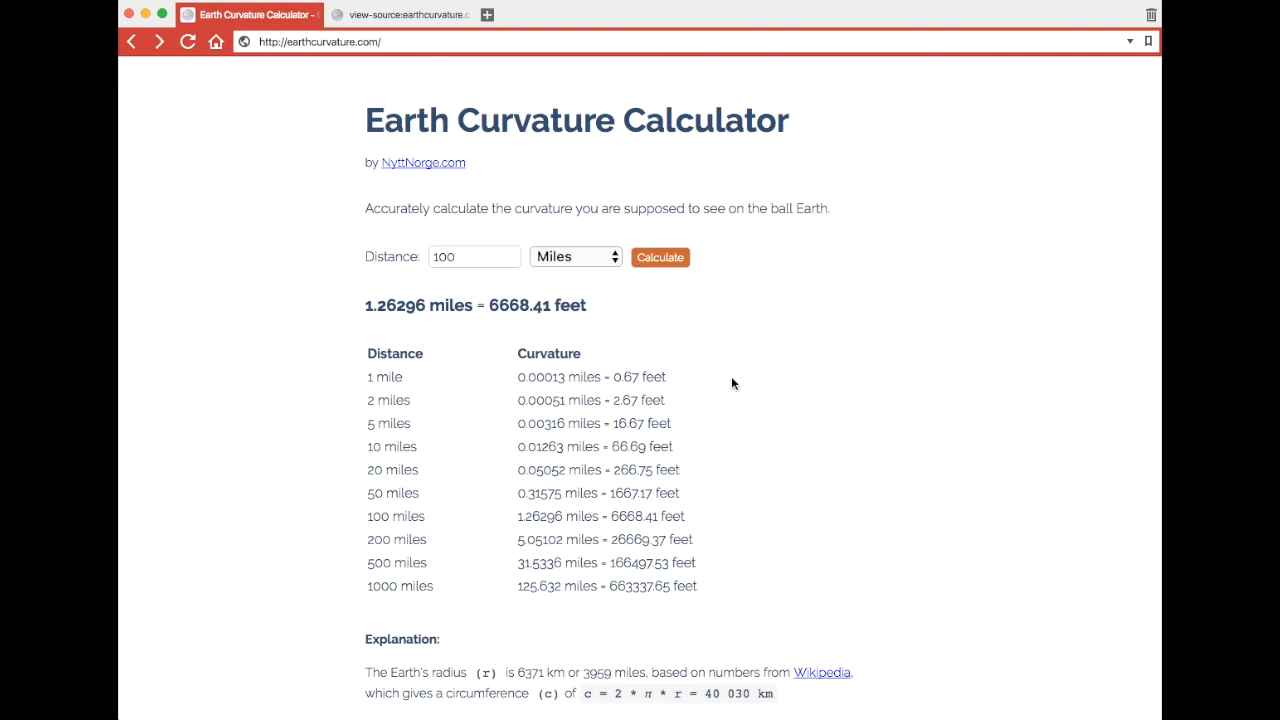
pyautogui.click(468, 256)
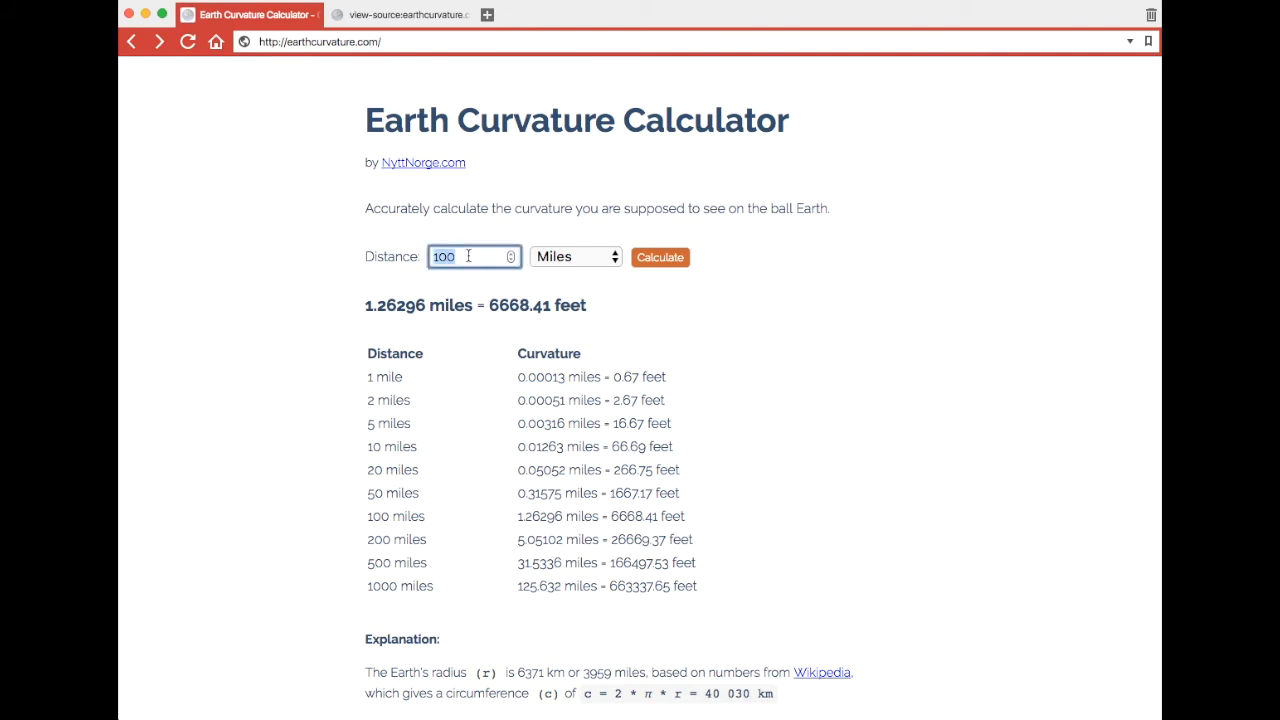
pyautogui.write('20')
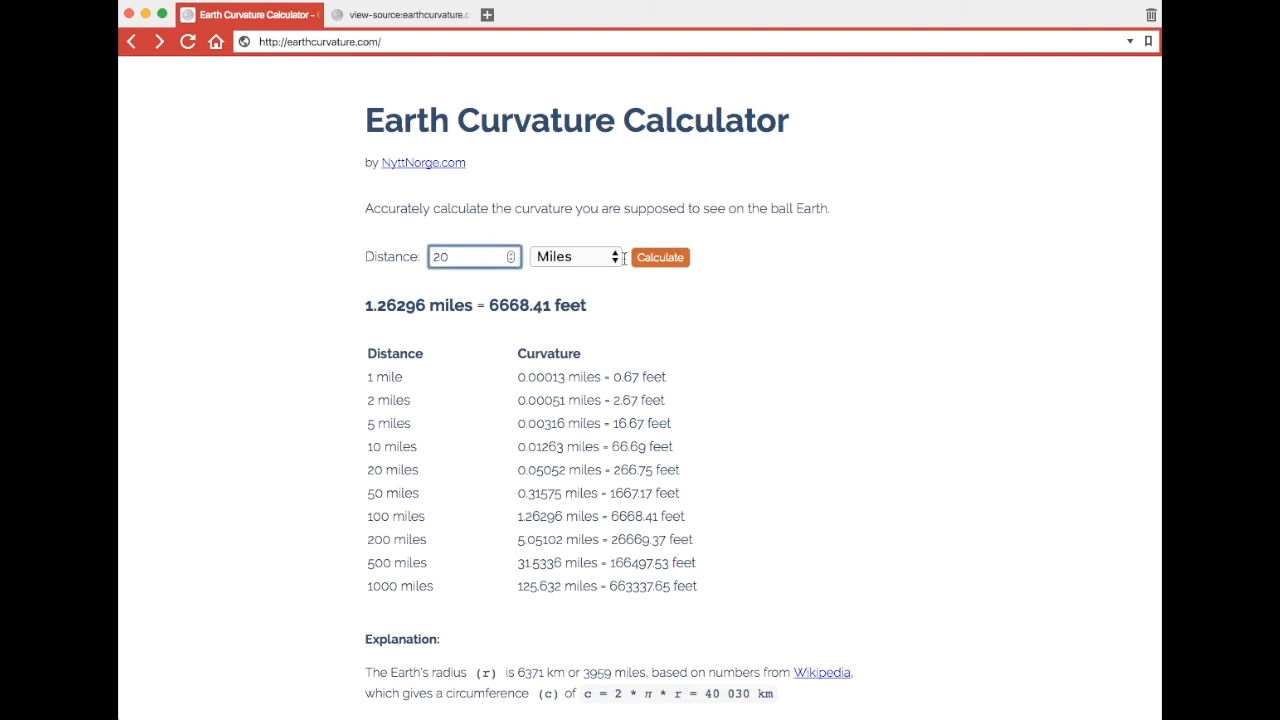
pyautogui.click(576, 256)
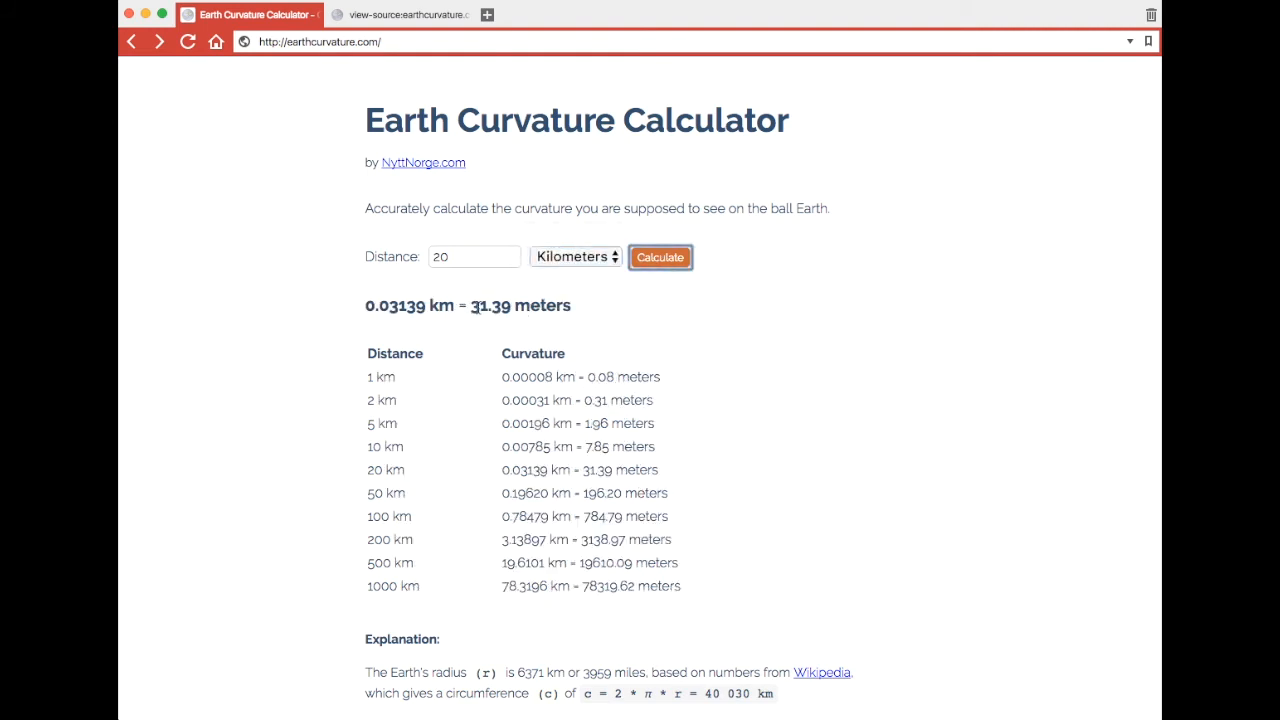
pyautogui.doubleClick(520, 304)
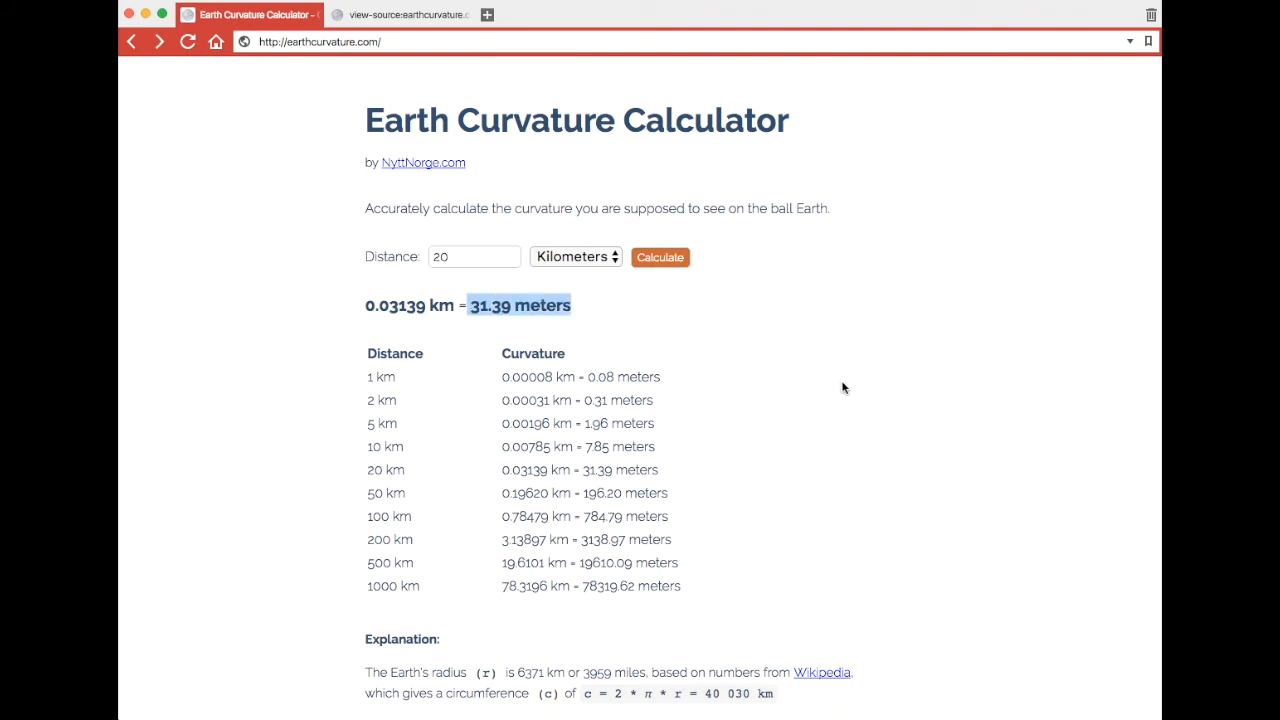
pyautogui.moveTo(866, 428)
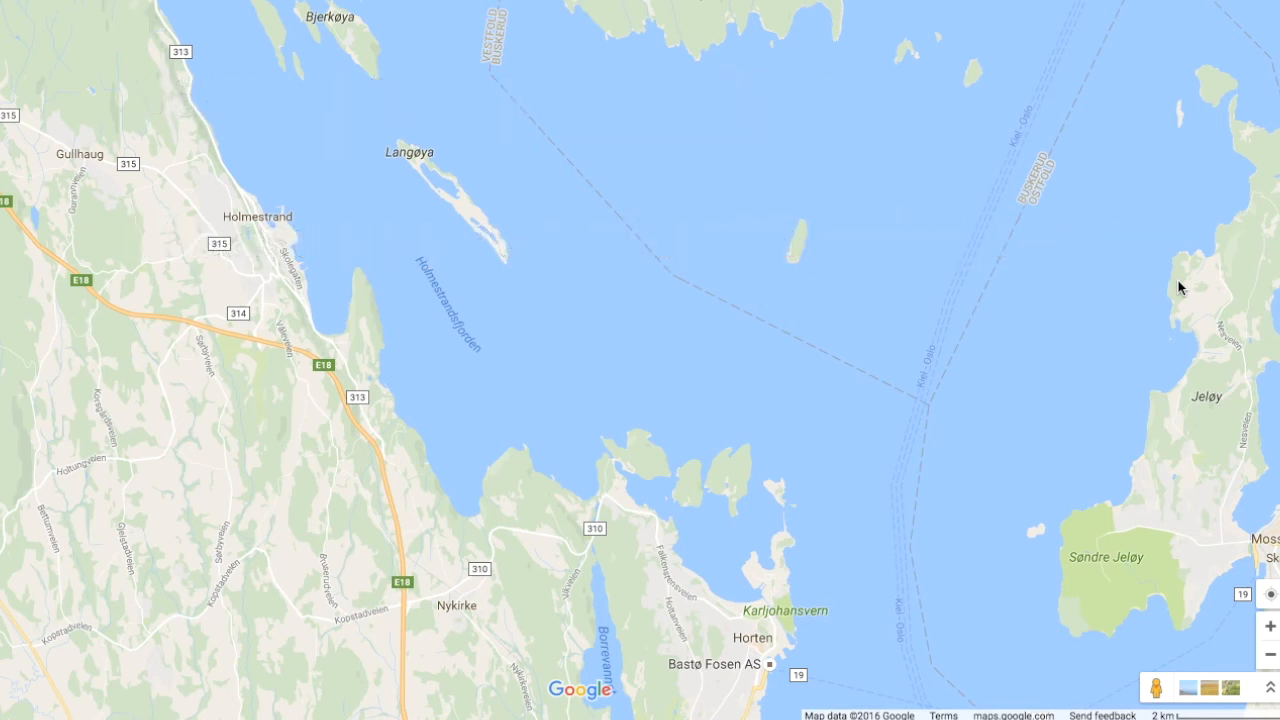
# Bring up map options for a spot on Jeløy's north shore in Google Maps
pyautogui.rightClick(1176, 284)
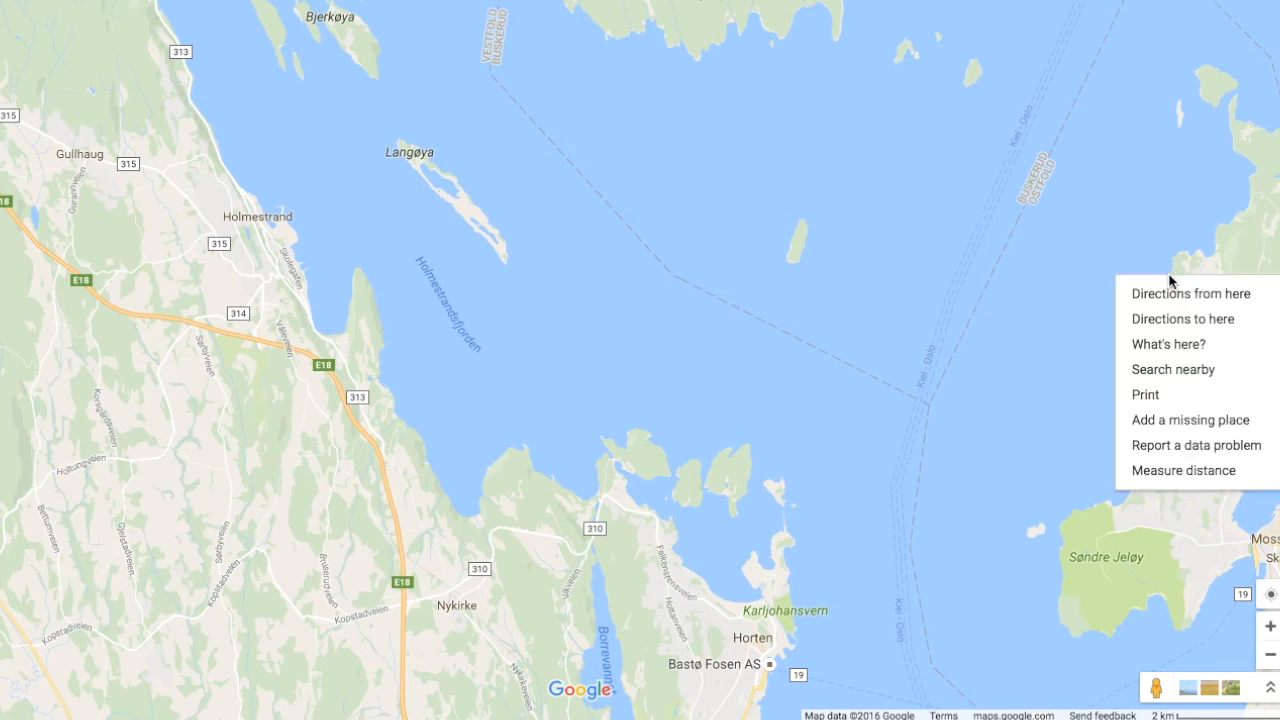
# Measure a line from Jeløy across the fjord to Holmestrand, totalling 16.96 km (10.54 mi)
pyautogui.click(1184, 470)
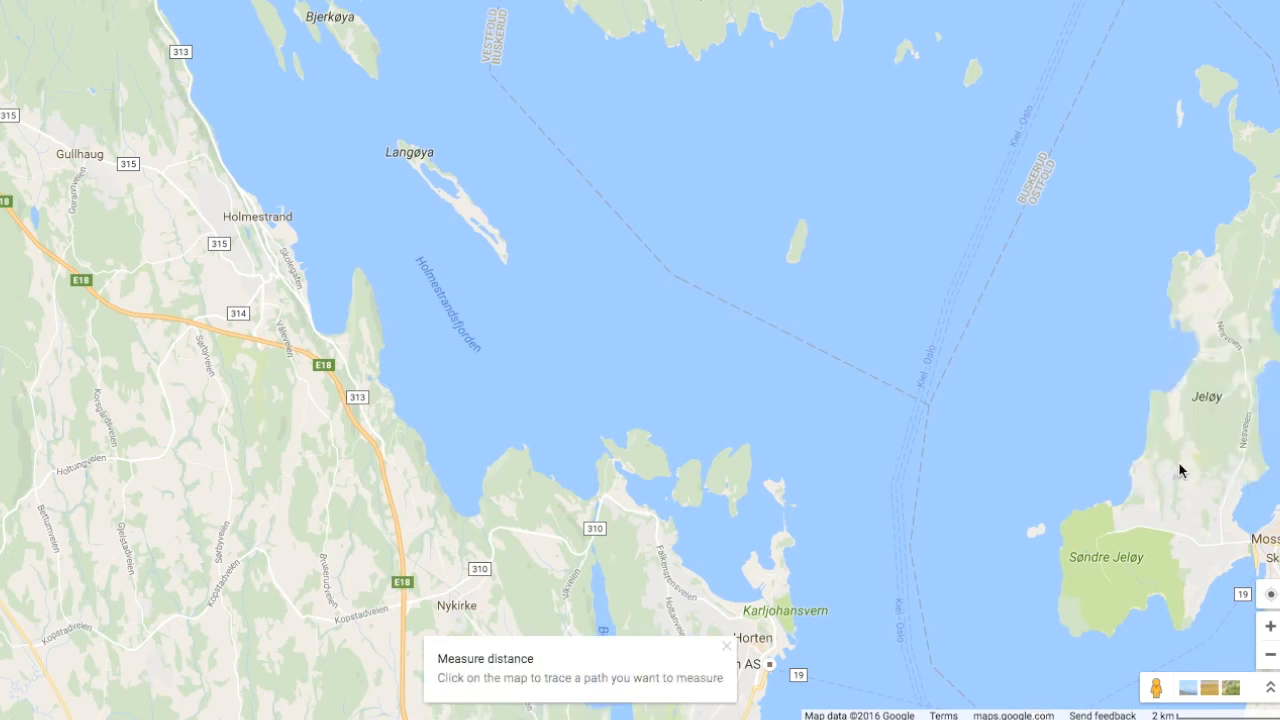
pyautogui.click(1170, 276)
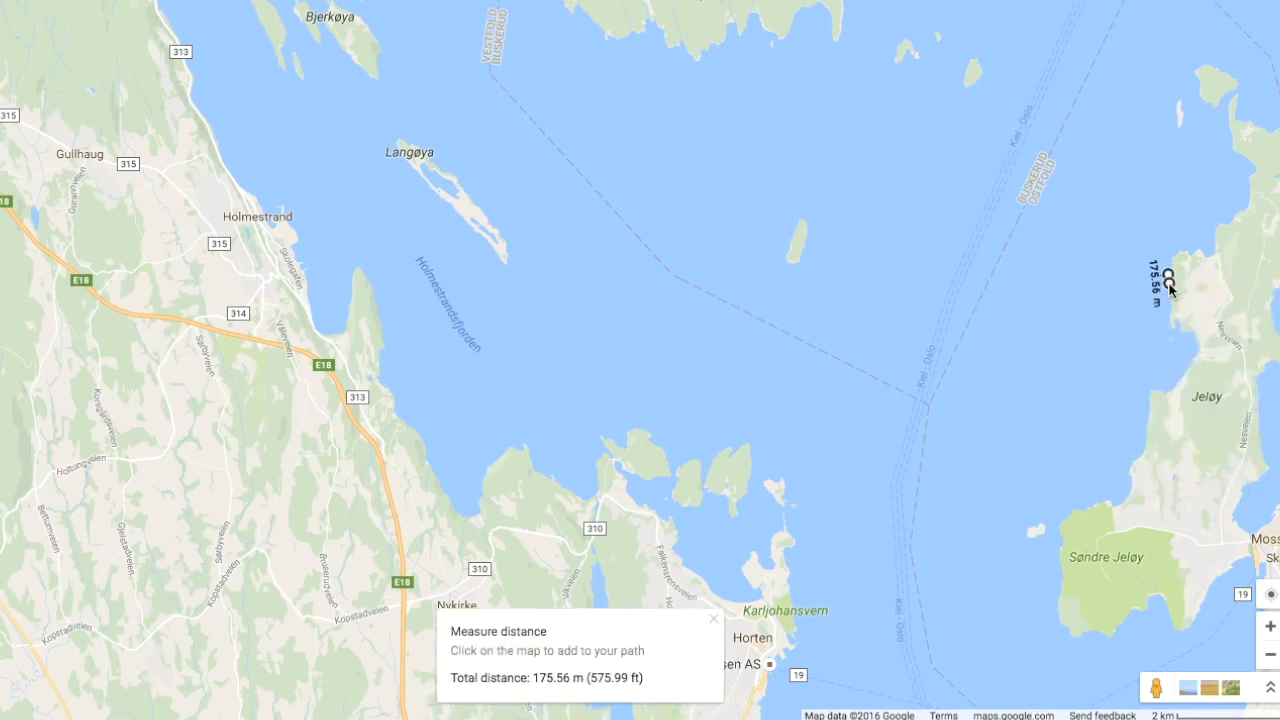
pyautogui.moveTo(1164, 288)
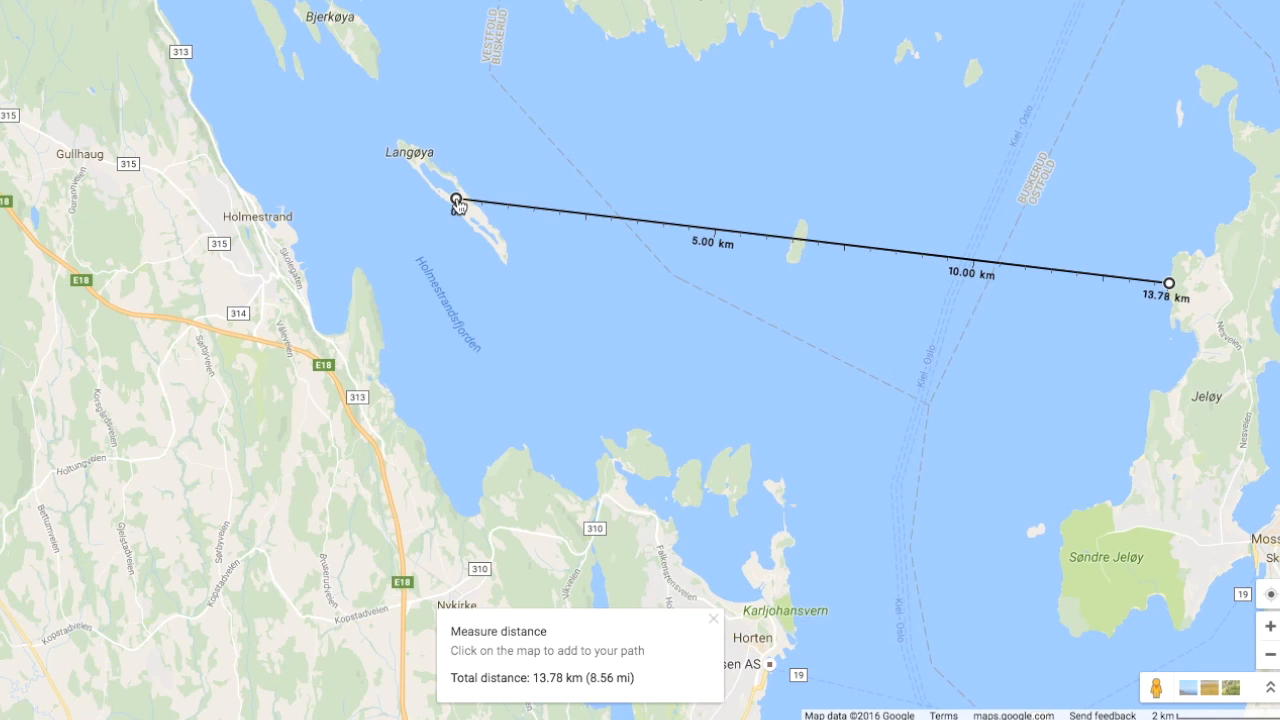
pyautogui.moveTo(456, 200); pyautogui.dragTo(288, 224)
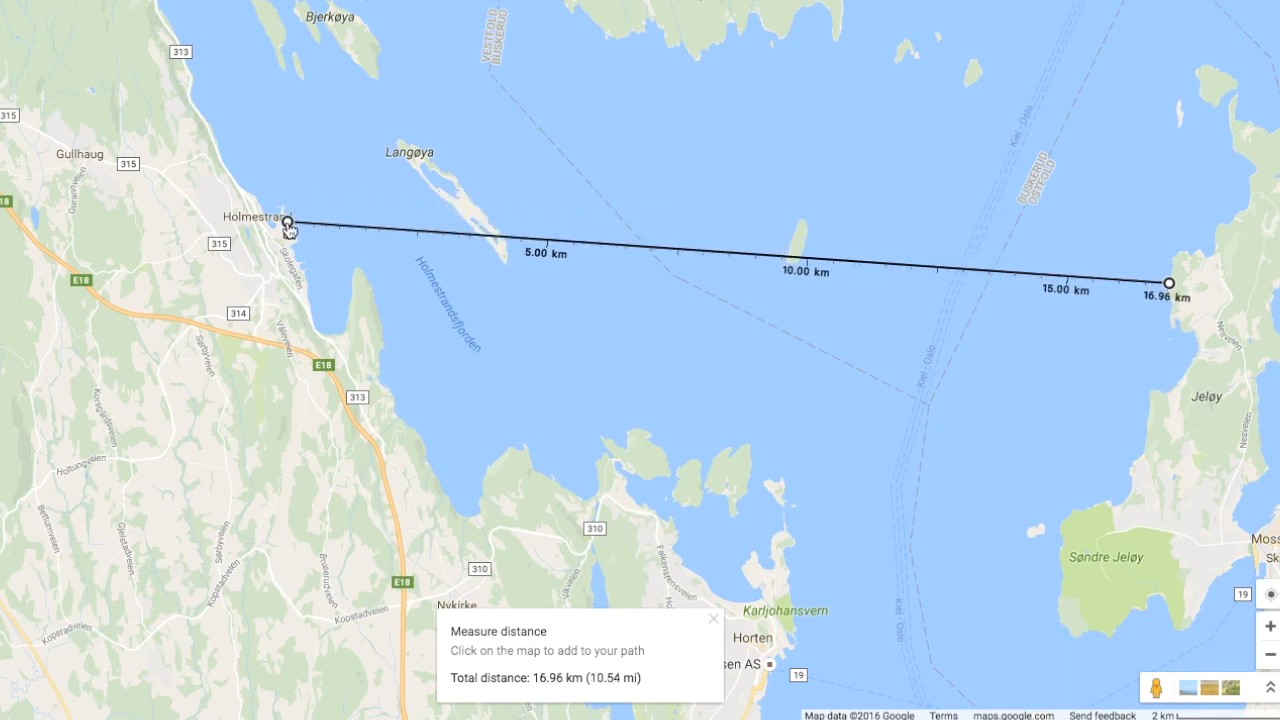
pyautogui.moveTo(288, 224)
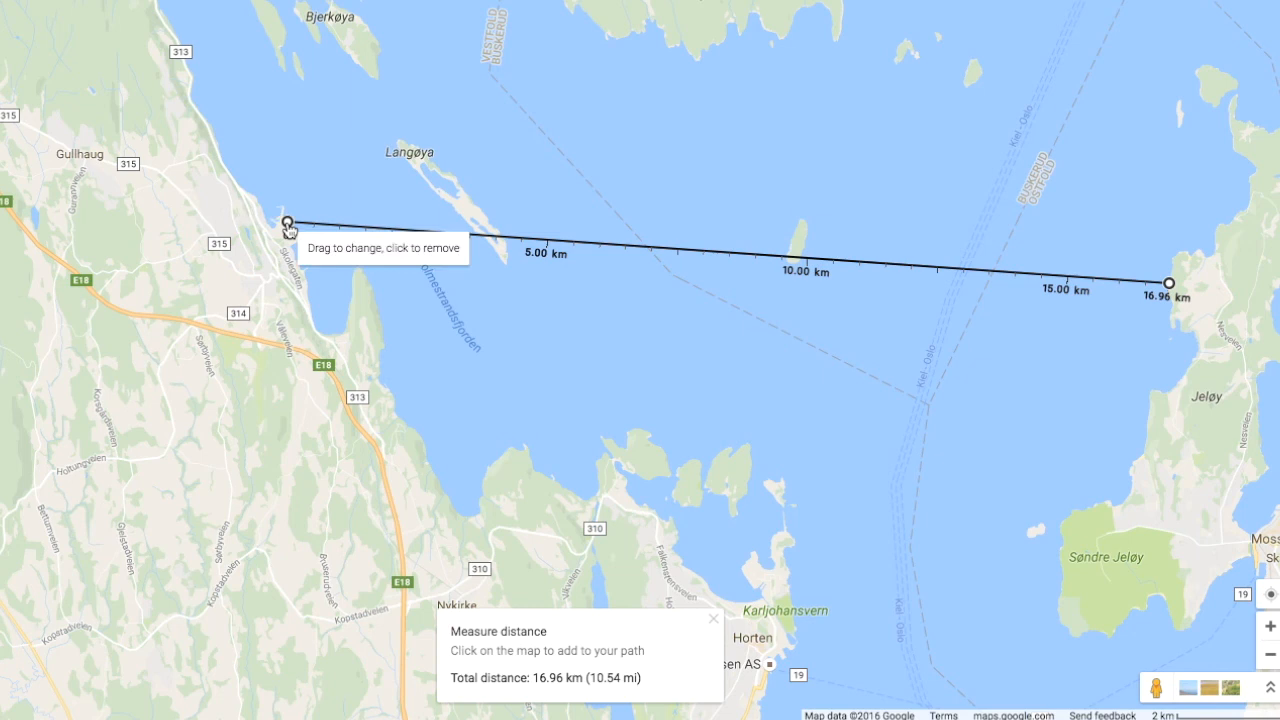
pyautogui.moveTo(912, 430)
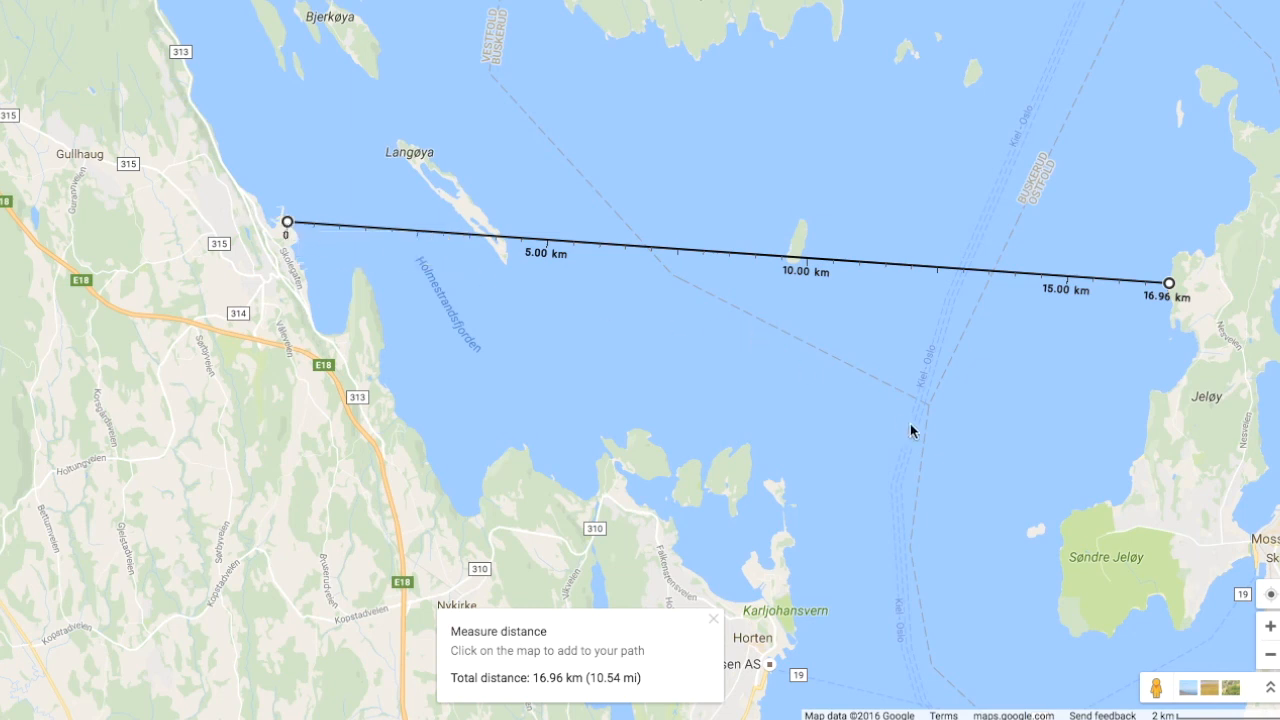